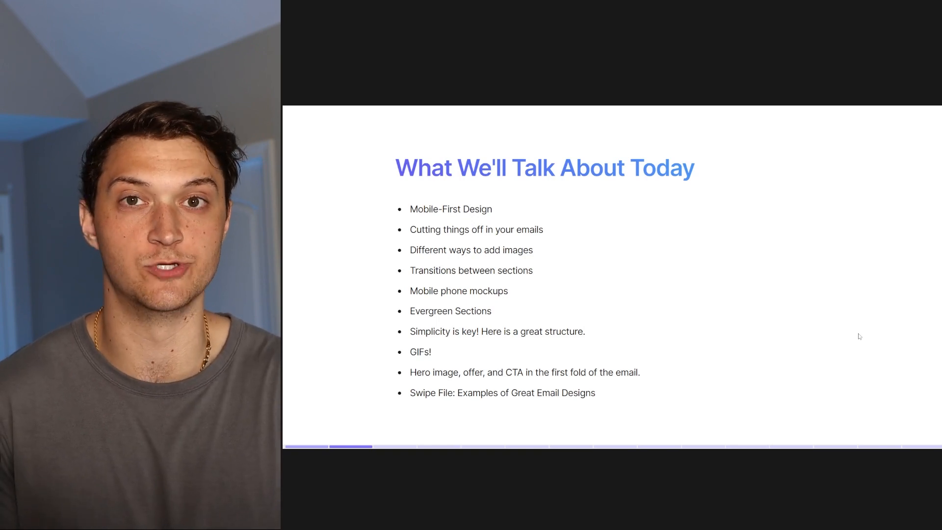
Advance from the agenda slide to the credentials slide with the revenue case study
key(right)
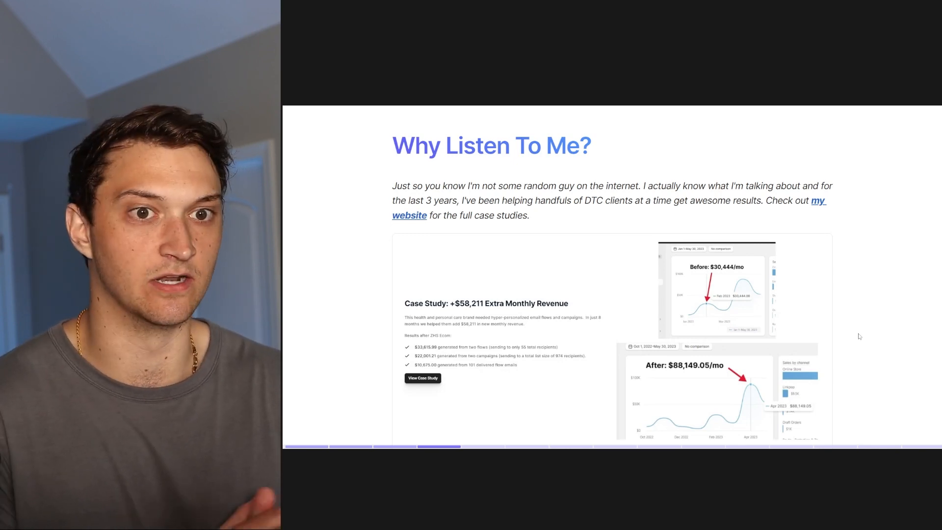
scroll(down, 3)
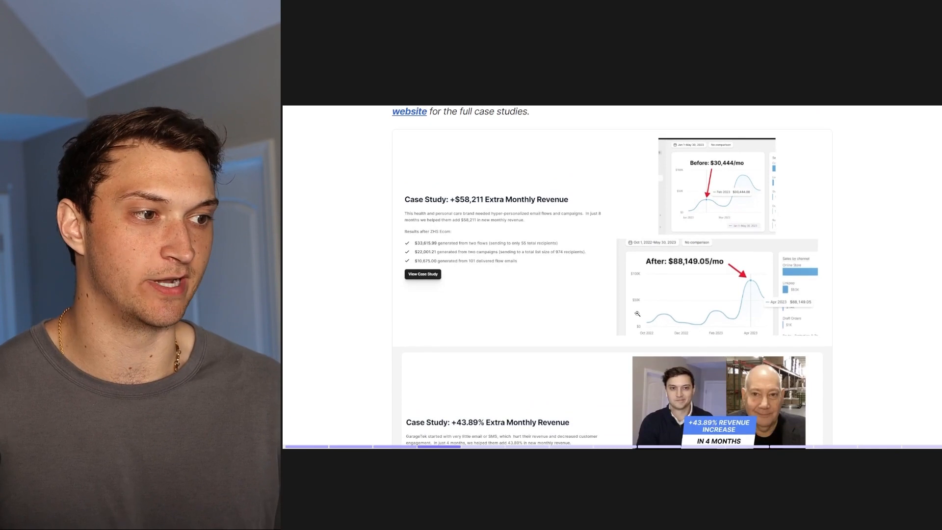
scroll(down, 3)
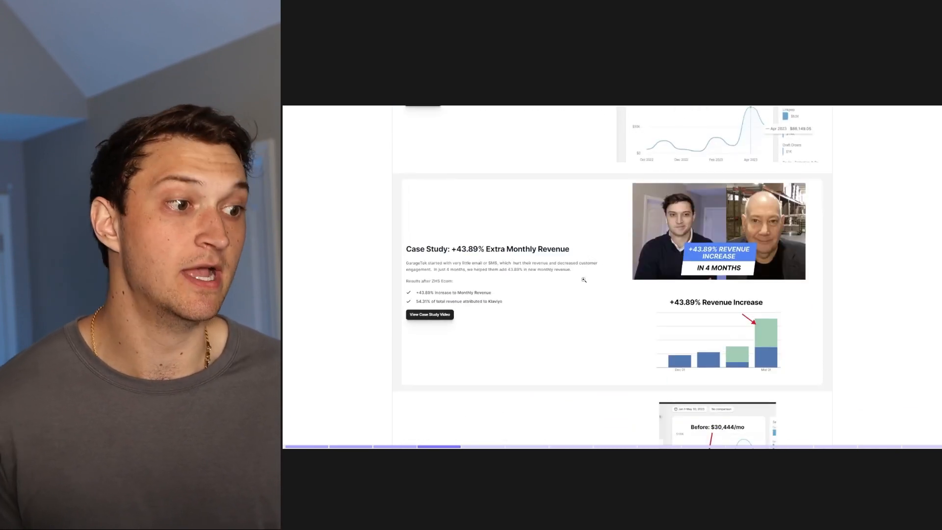
scroll(down, 3)
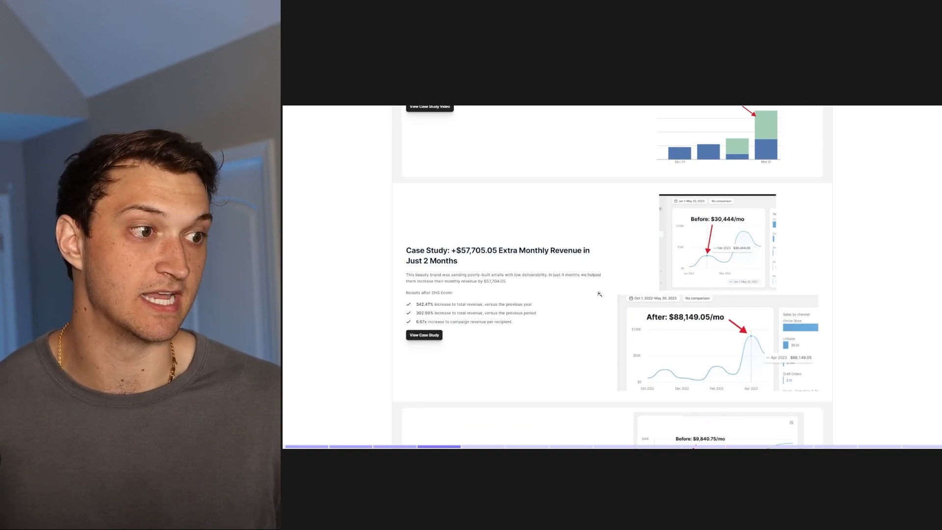
scroll(down, 3)
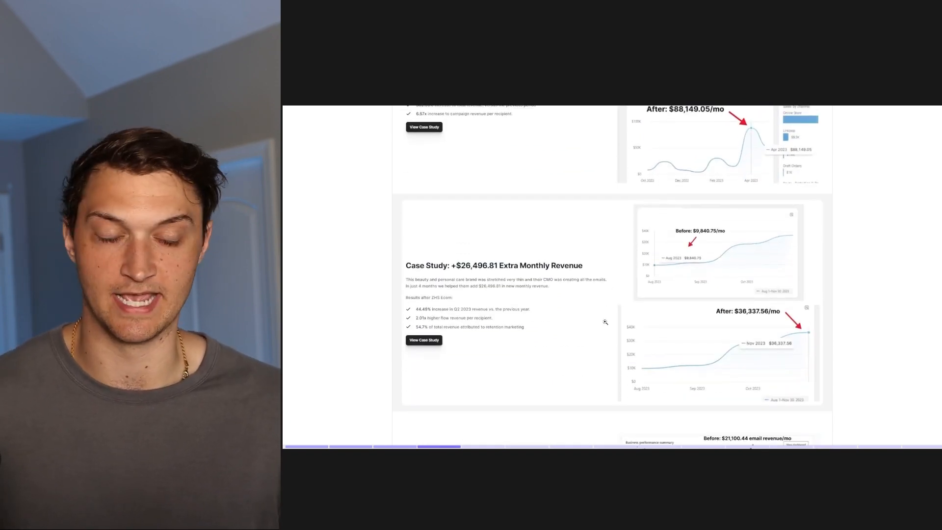
scroll(down, 3)
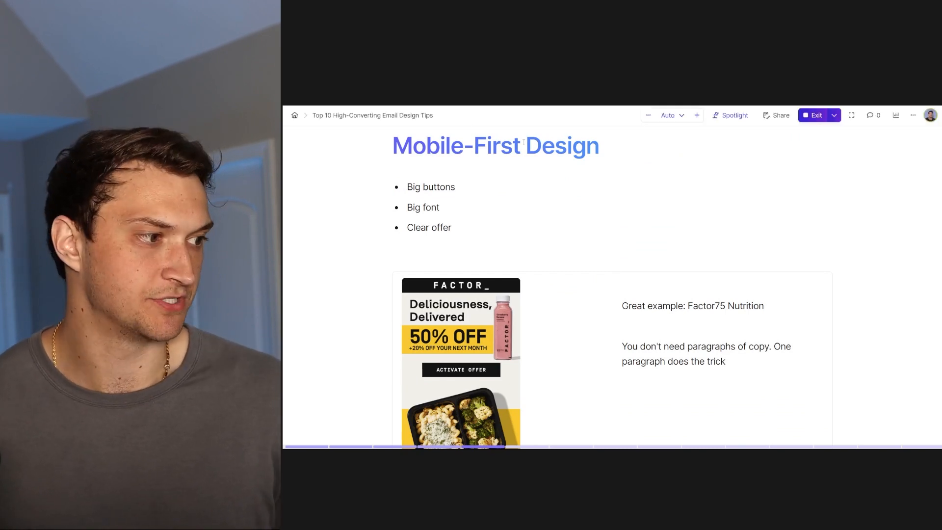
Reach the Mobile-First Design slide and dismiss the enlarged Factor75 example email
scroll(down, 3)
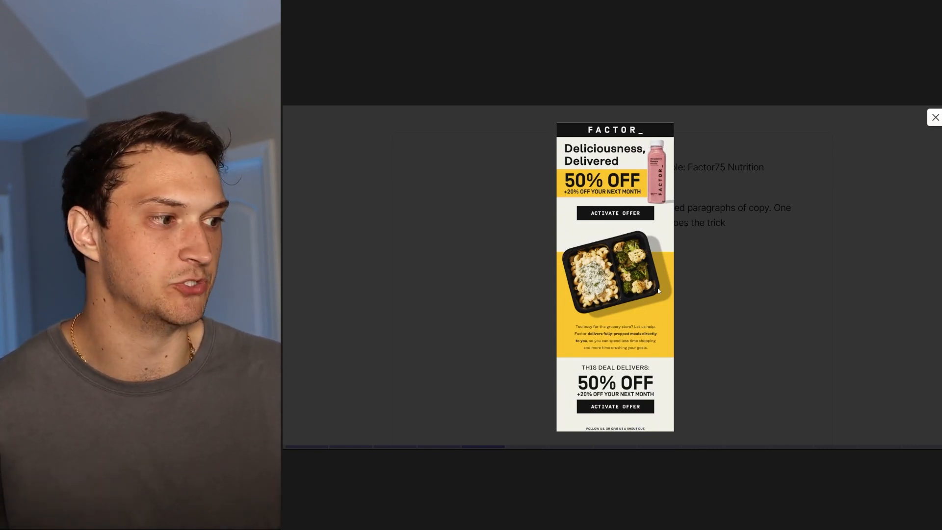
click(936, 117)
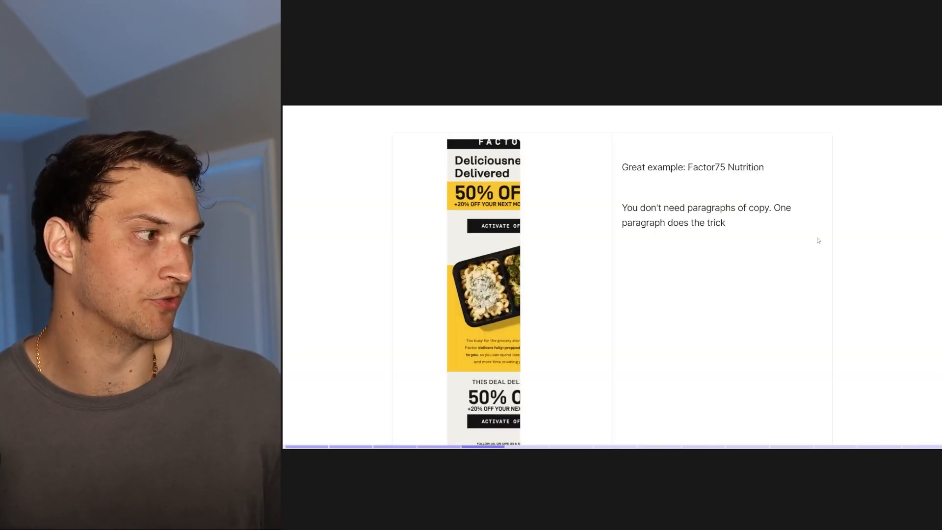
scroll(down, 3)
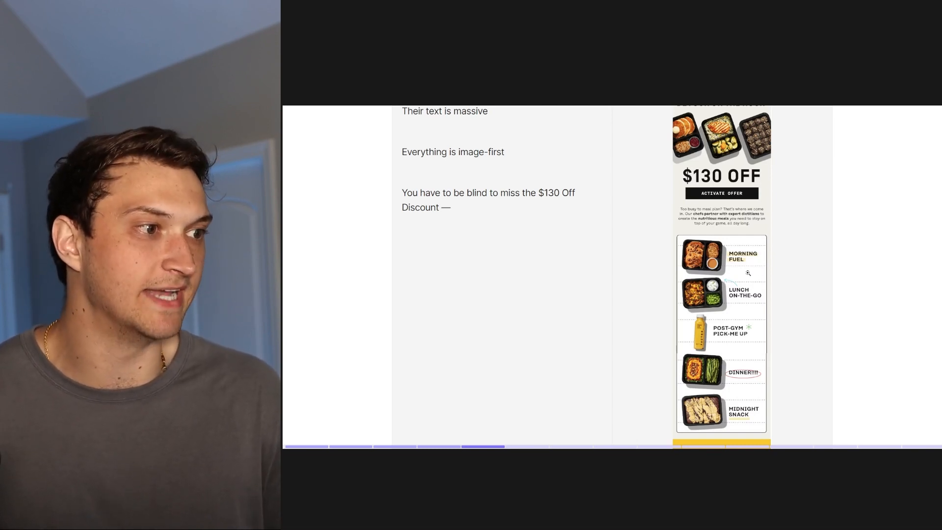
scroll(down, 3)
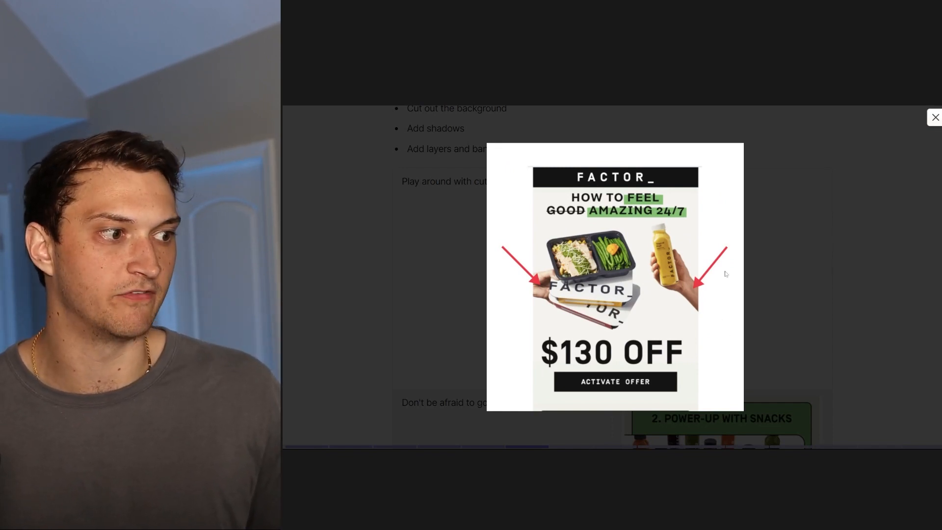
Dismiss the $130 OFF example, then view the Power-Up with Snacks image enlarged and close it
click(935, 116)
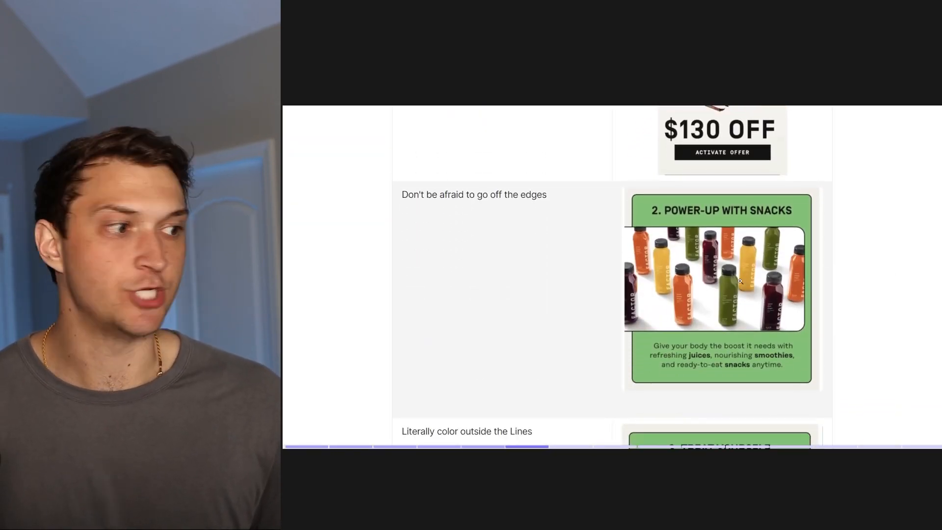
click(715, 289)
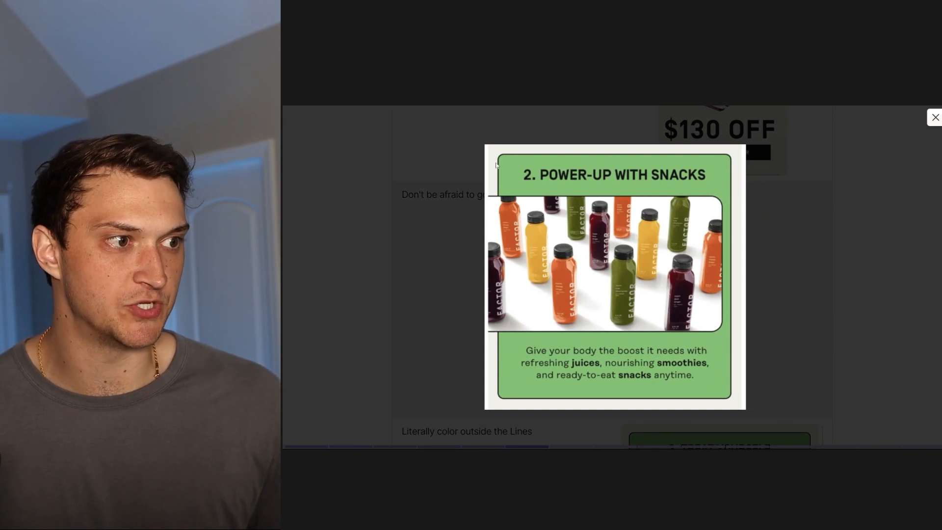
mouse_move(634, 227)
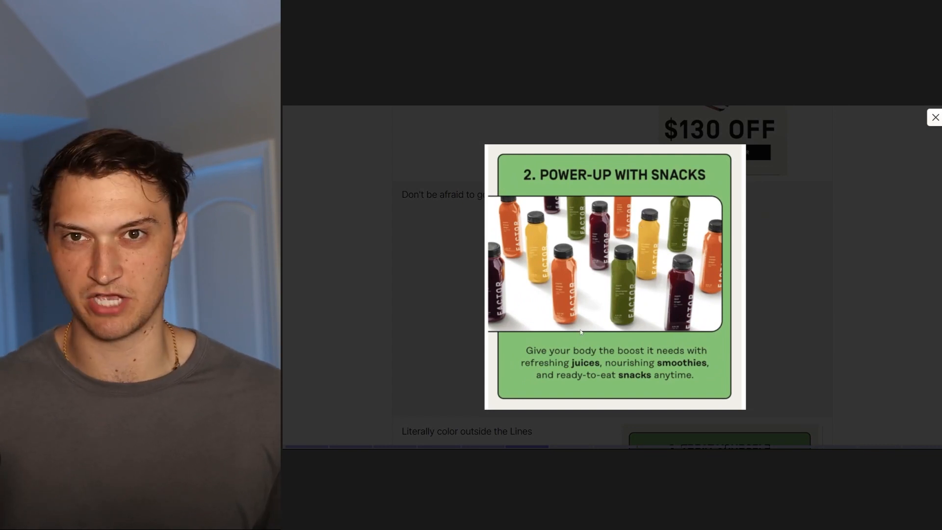
click(934, 117)
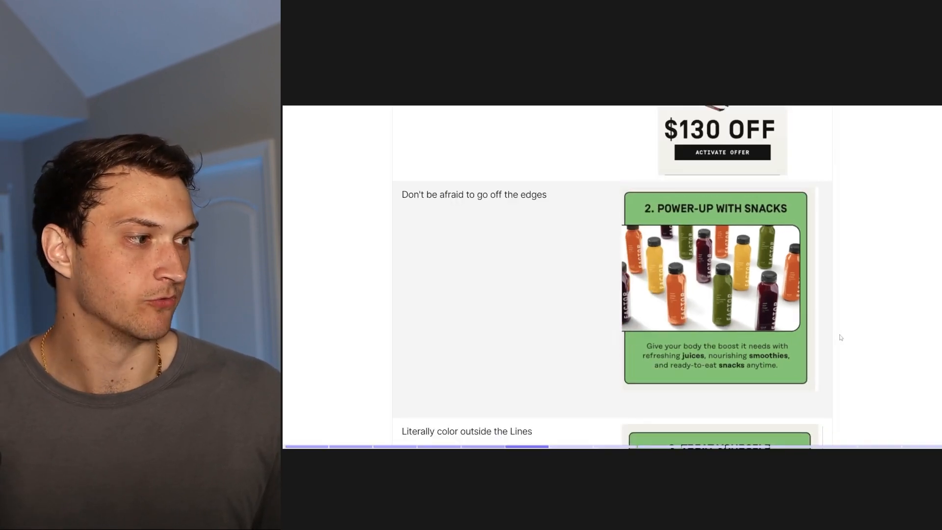
View the Treat Yourself desserts image enlarged, close it, then enlarge the Clarity Brew coffee email
scroll(down, 3)
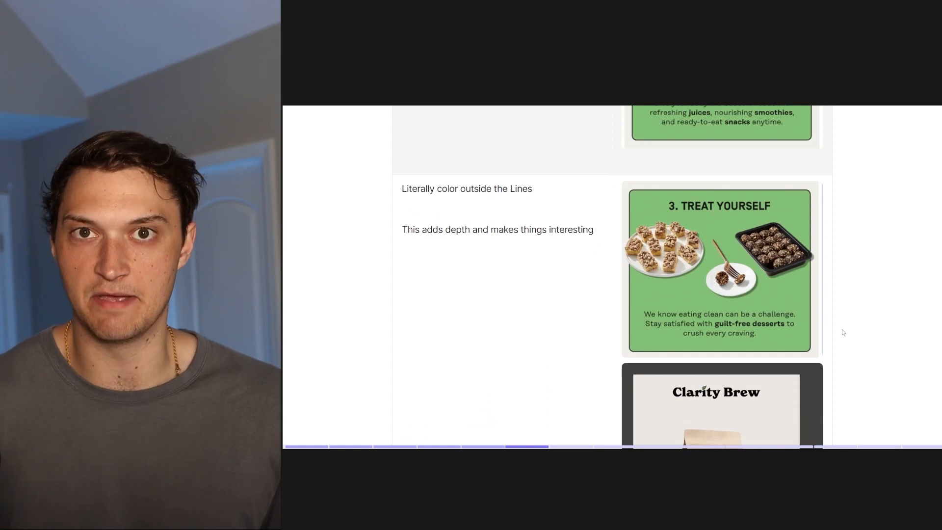
click(719, 269)
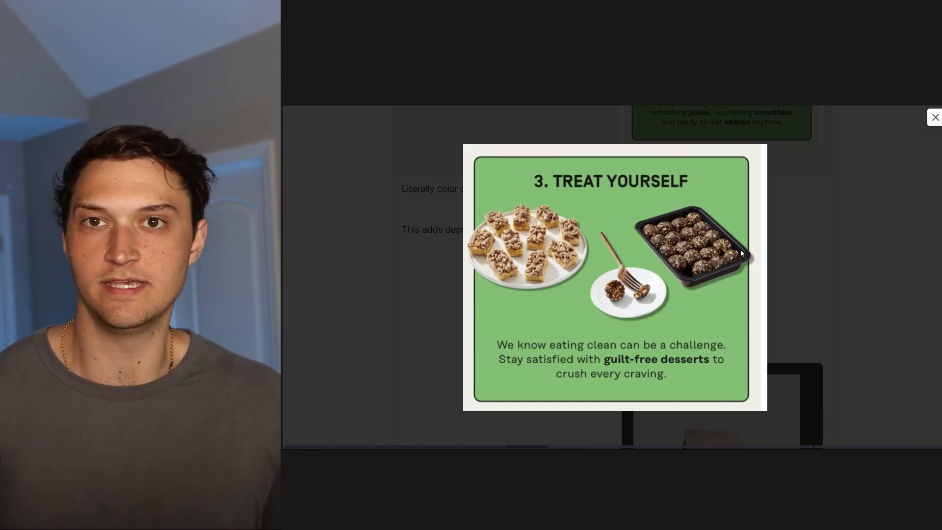
click(936, 117)
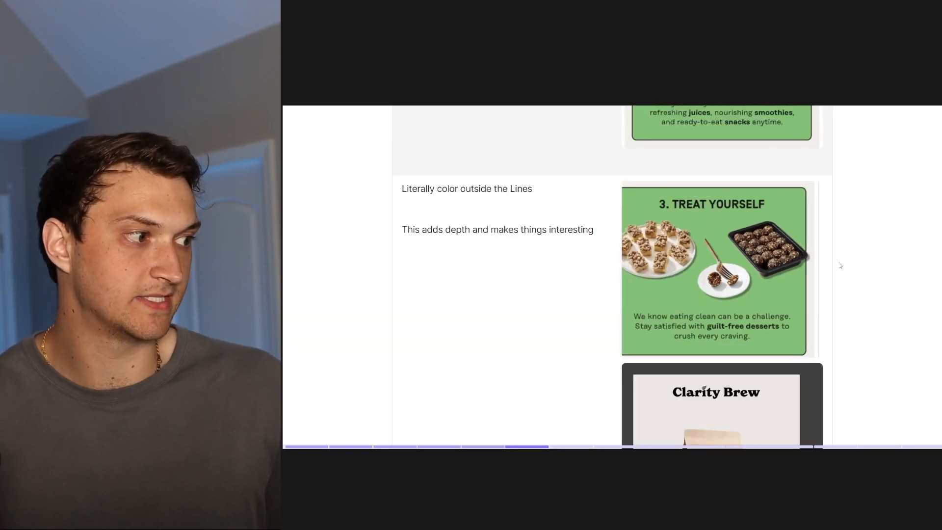
click(721, 408)
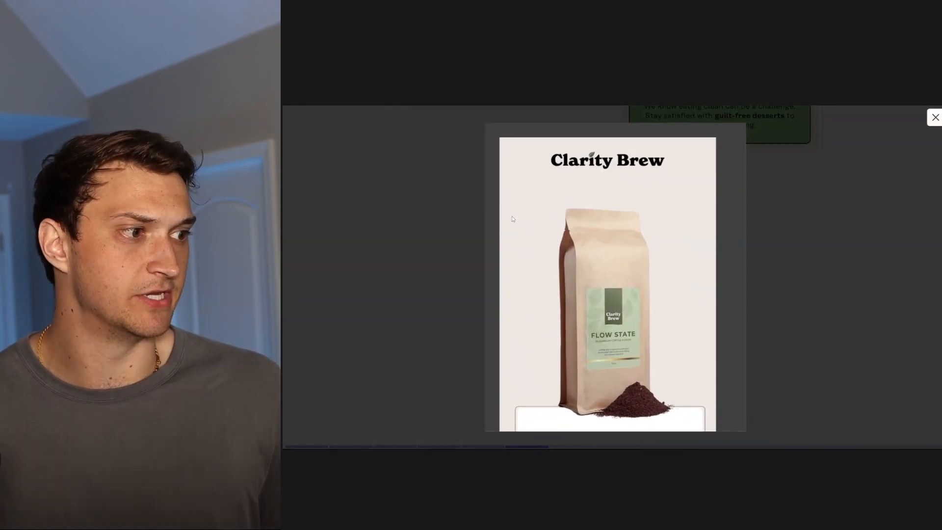
mouse_move(587, 233)
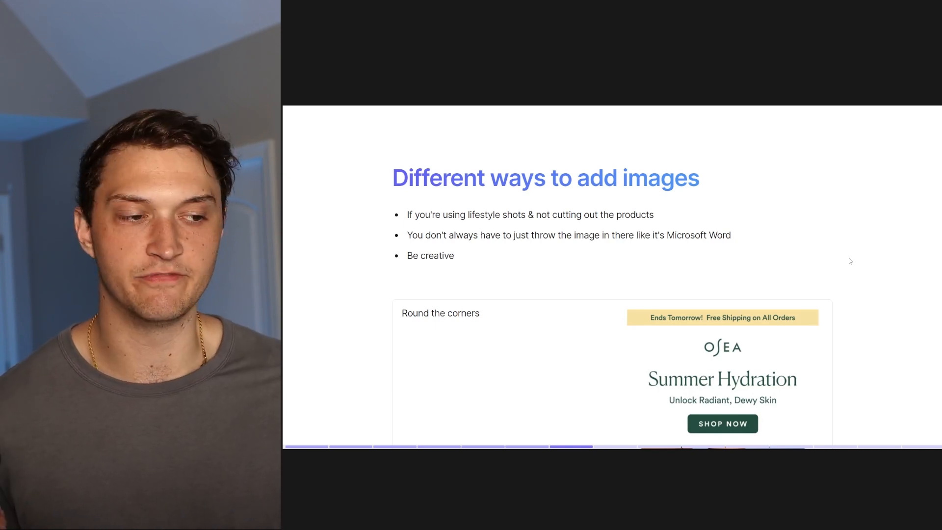
Scroll through the Different ways to add images slide down to the Yareli arches email
scroll(down, 3)
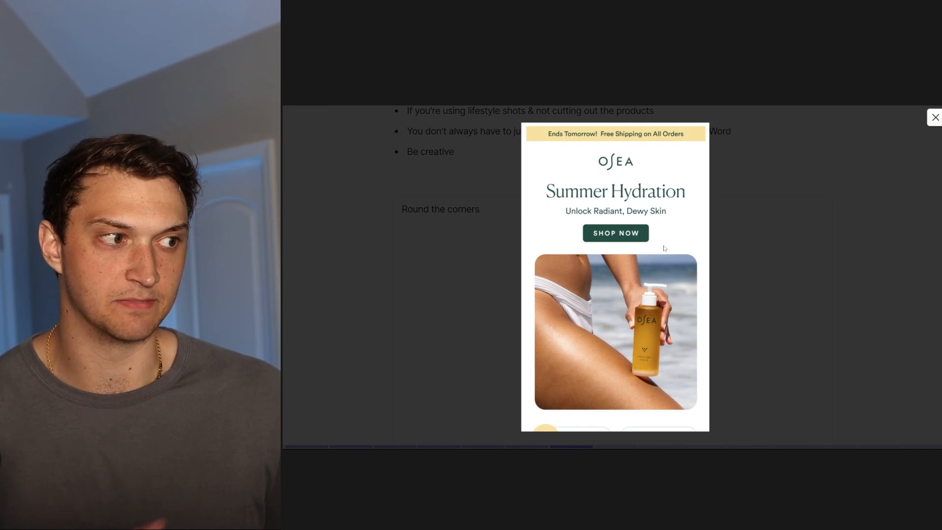
mouse_move(660, 153)
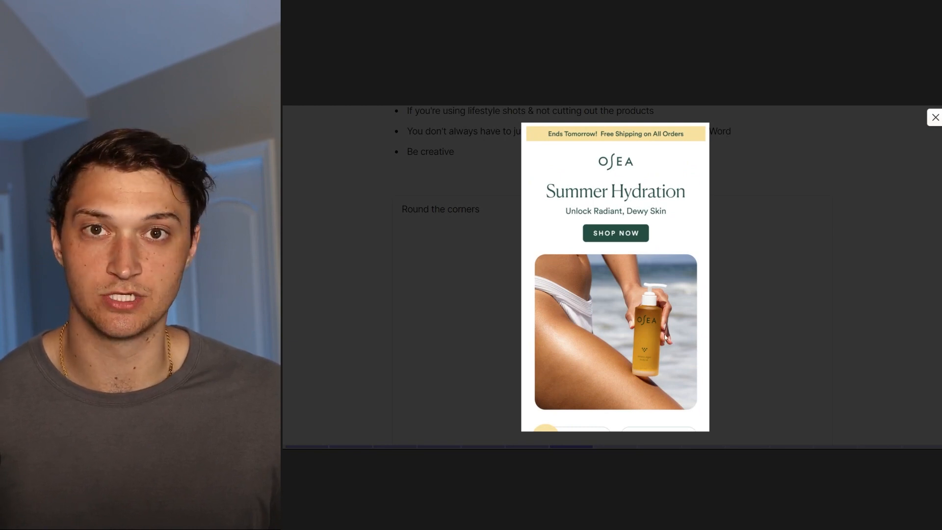
mouse_move(679, 328)
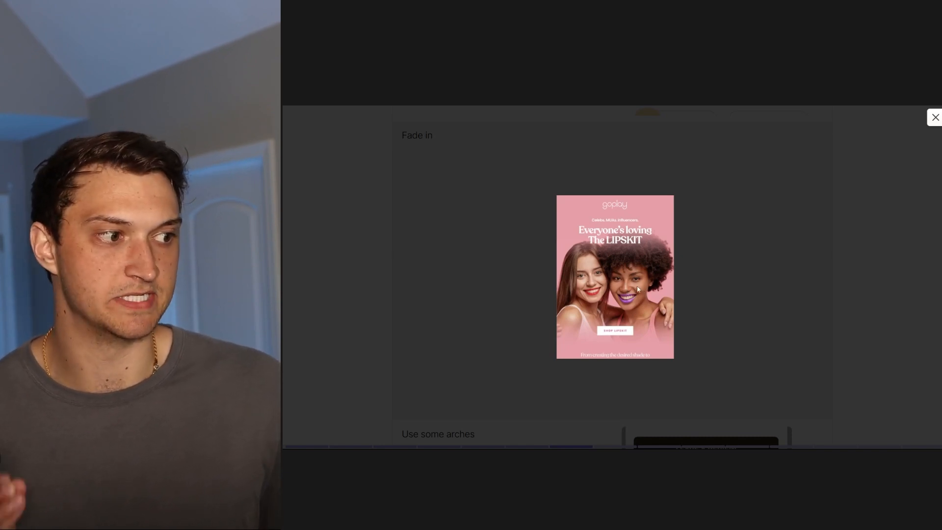
scroll(down, 3)
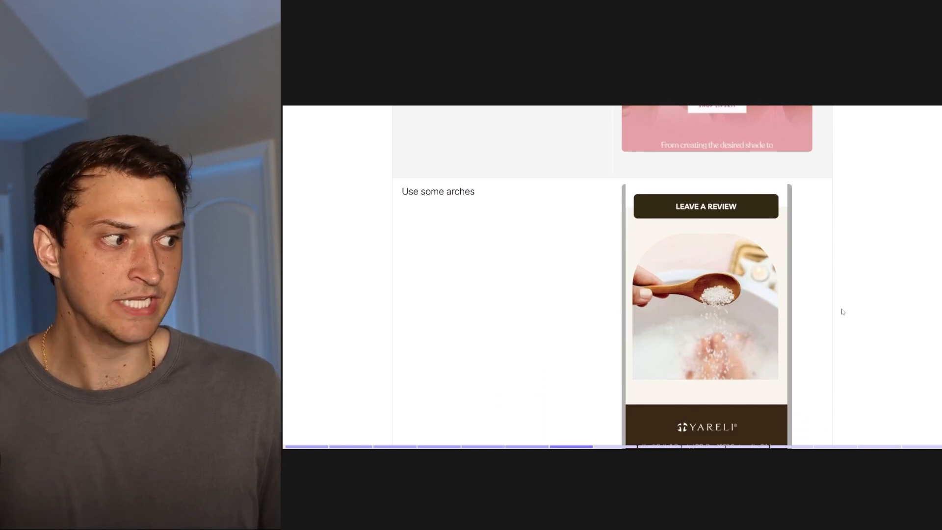
scroll(down, 3)
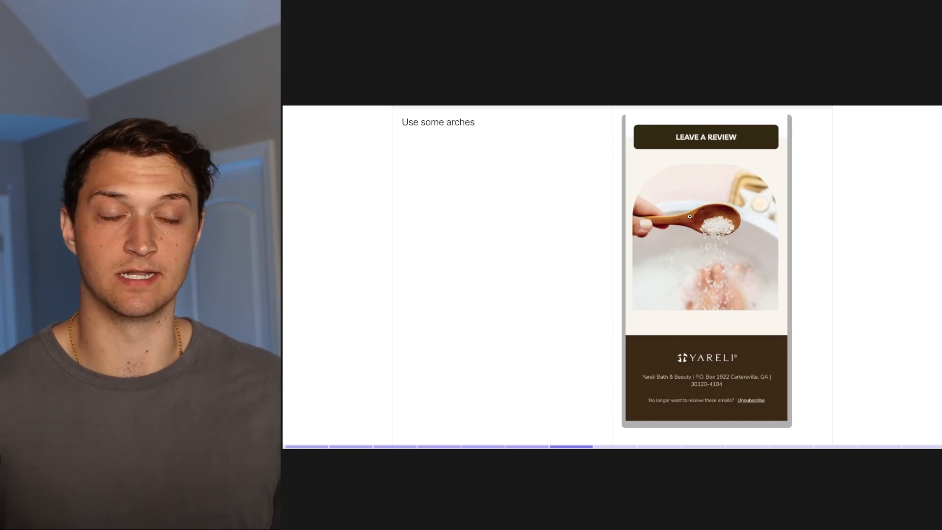
Scroll to the Ryze Welcome to our world arch email, view it enlarged, and close it
scroll(down, 3)
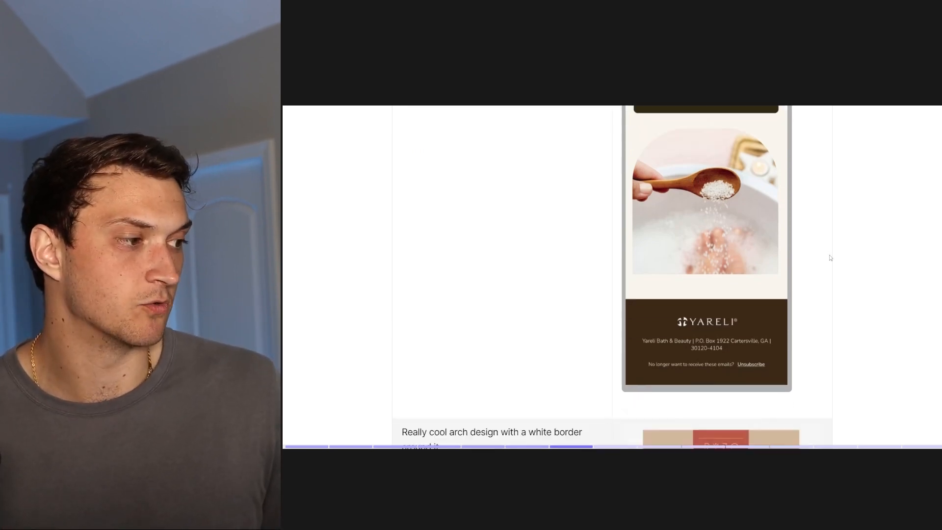
scroll(down, 3)
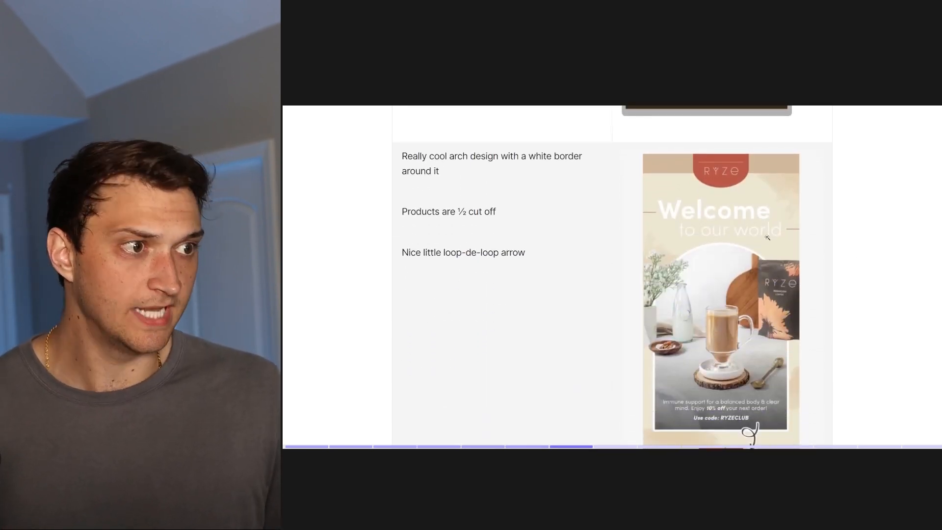
click(719, 298)
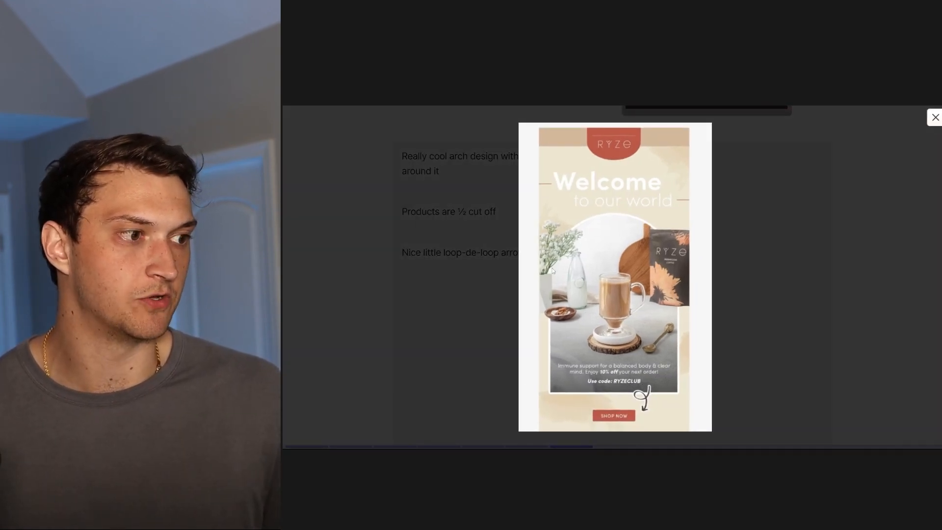
mouse_move(694, 278)
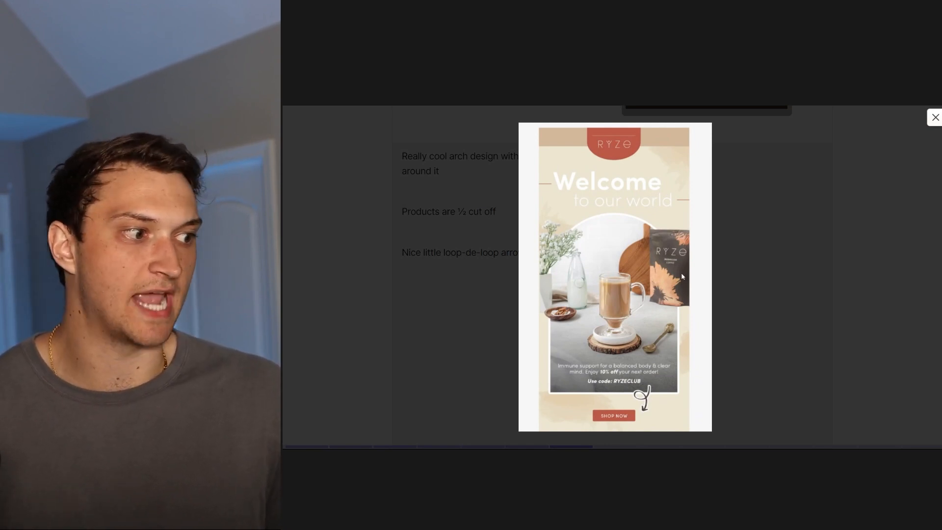
mouse_move(688, 278)
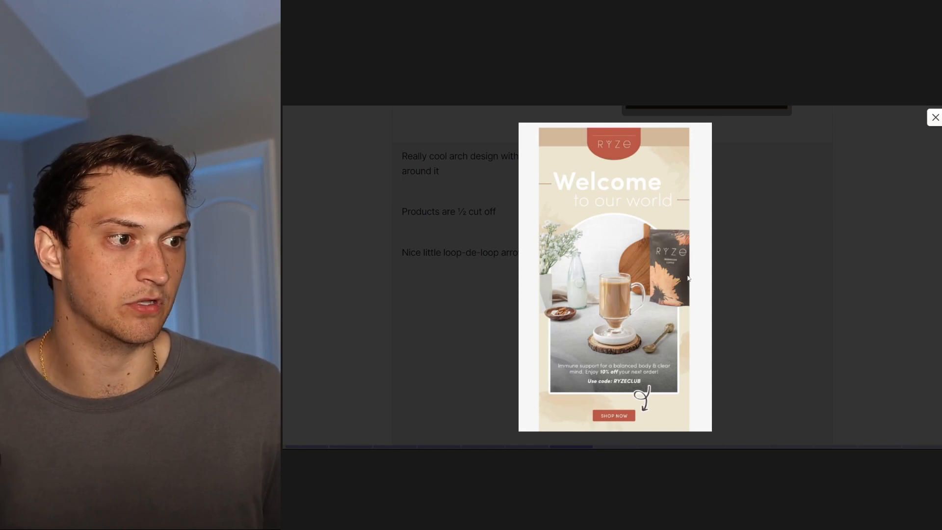
mouse_move(513, 242)
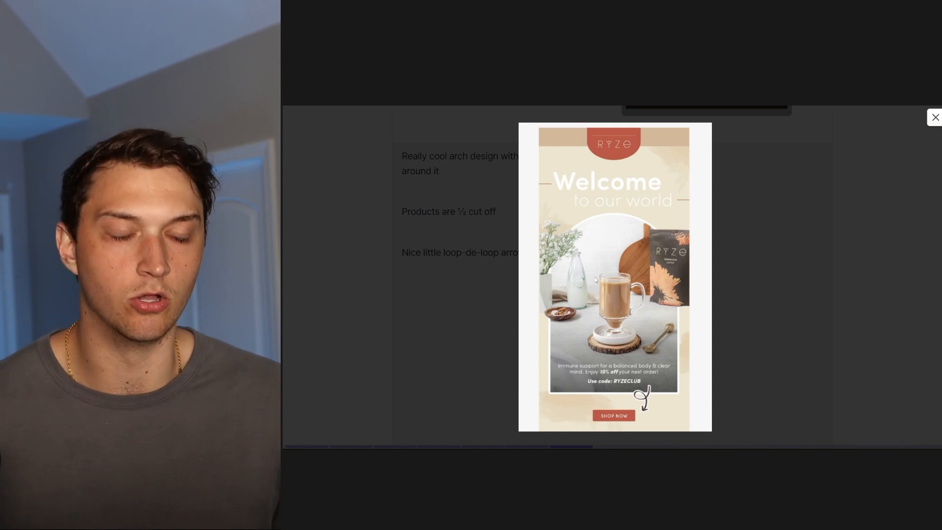
click(936, 117)
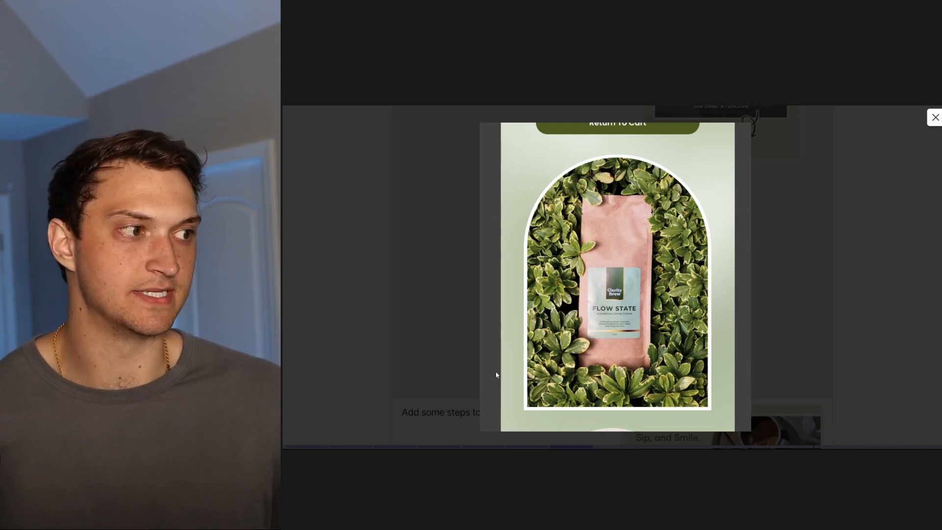
Dismiss the Flow State email and close the enlarged Just Stir, Sip, and Smile steps email
click(935, 117)
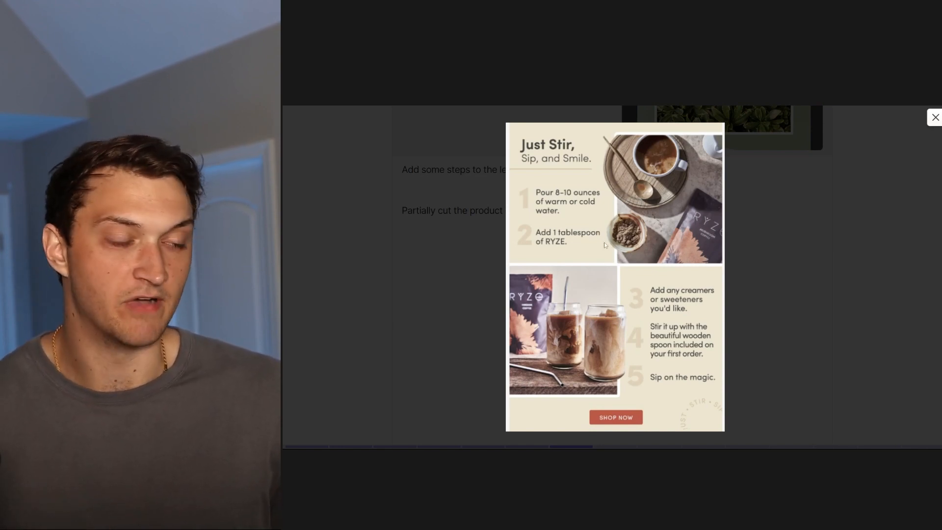
mouse_move(813, 244)
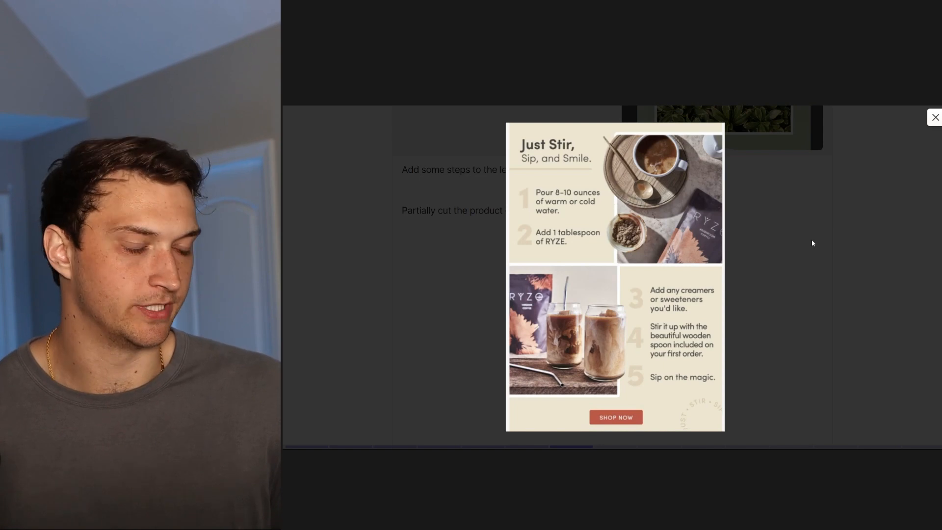
click(935, 117)
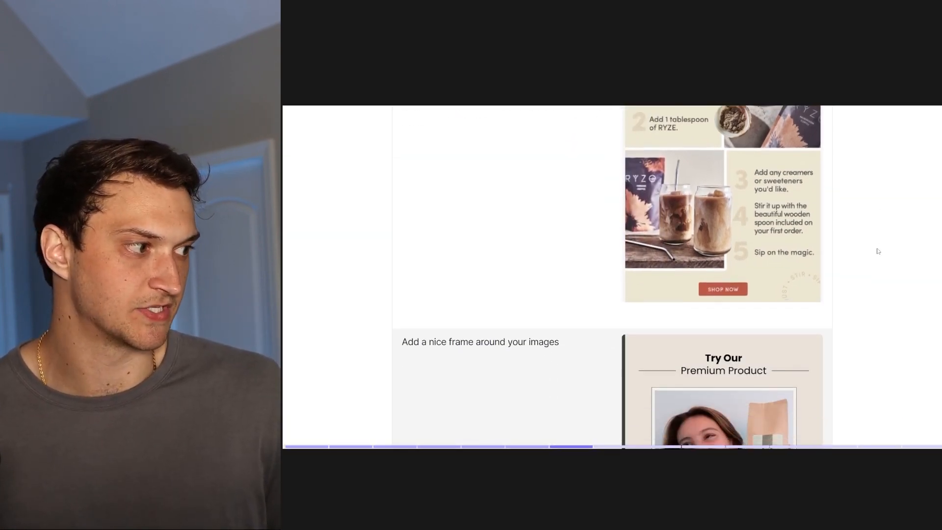
Close the enlarged Mushroom Coffee email and scroll on to the clean-aesthetic MUD\WTR example
scroll(down, 3)
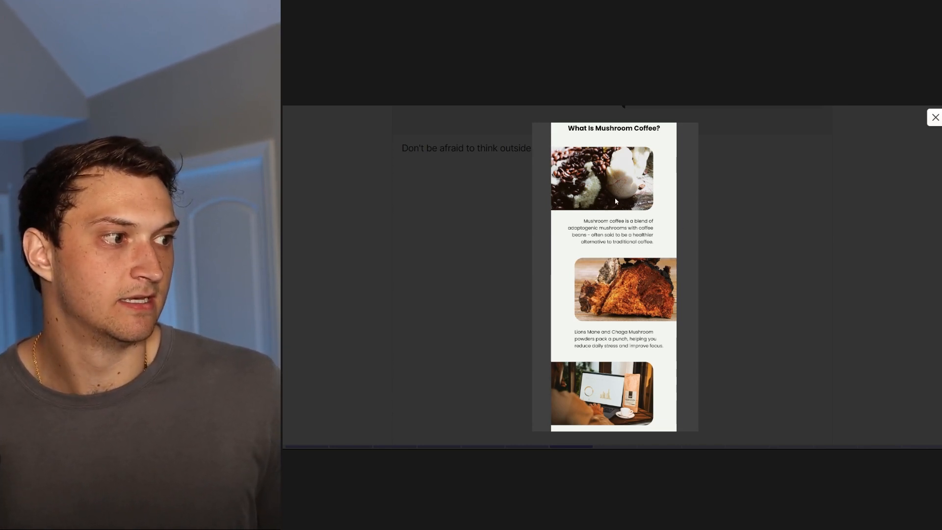
click(936, 117)
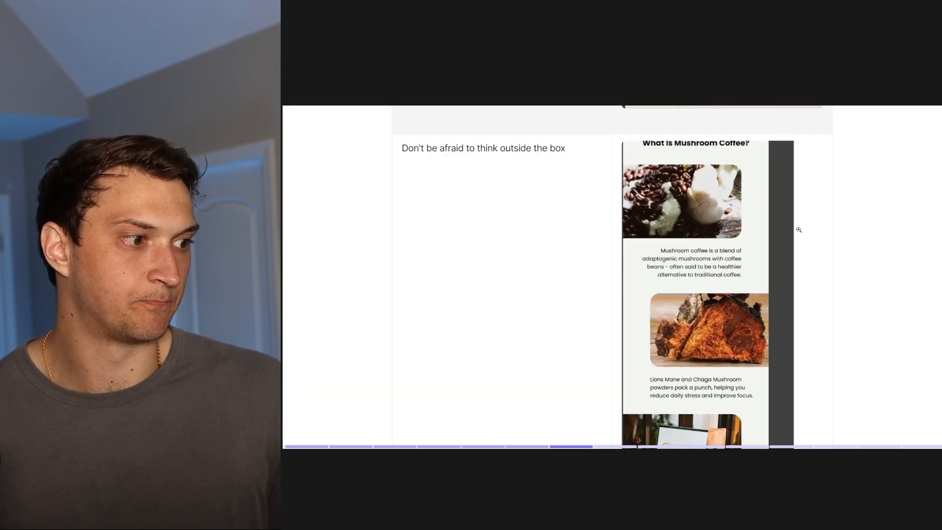
scroll(down, 3)
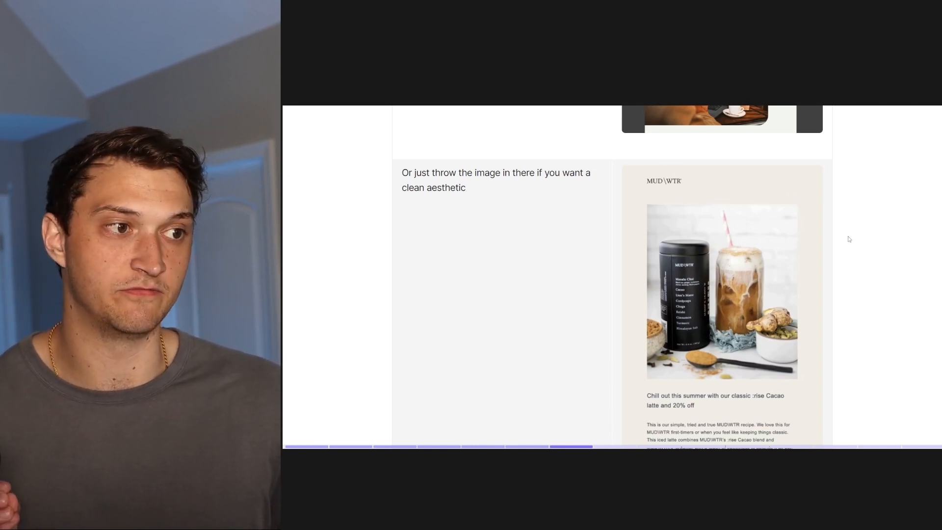
Scroll the MUD\WTR cacao latte email example into full view
scroll(down, 3)
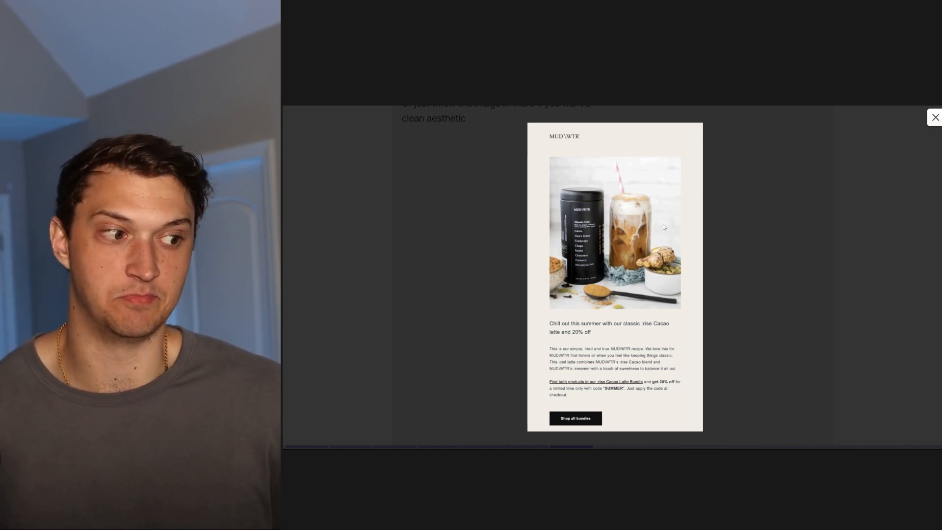
mouse_move(661, 227)
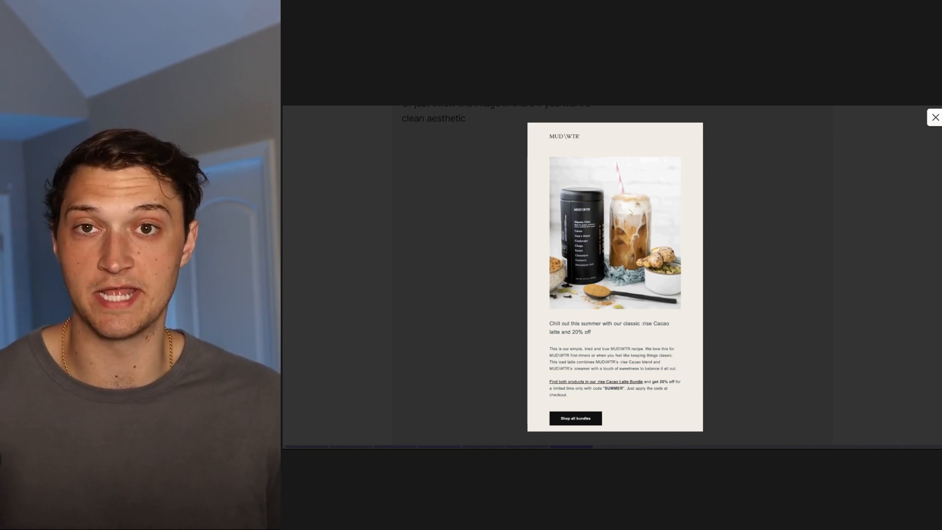
mouse_move(788, 208)
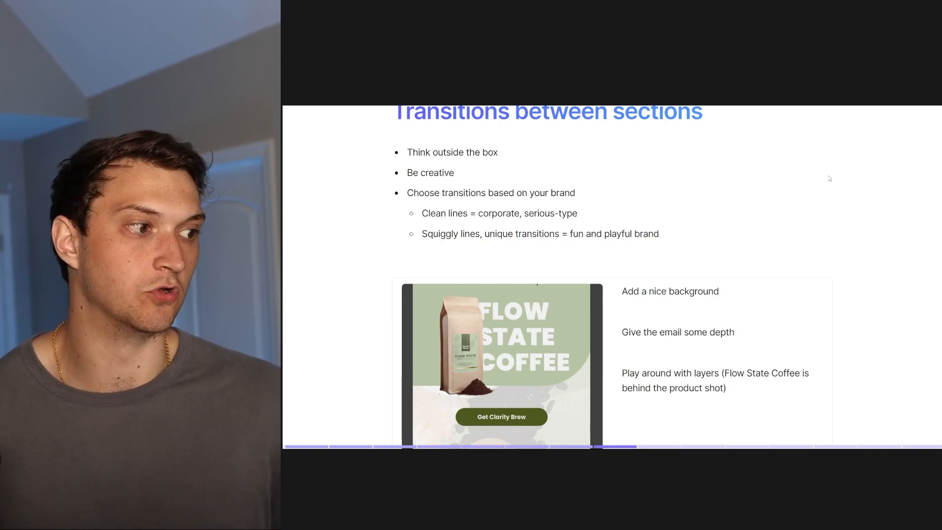
Scroll past the Flow State Coffee example to the Renude Black Friday email
scroll(down, 3)
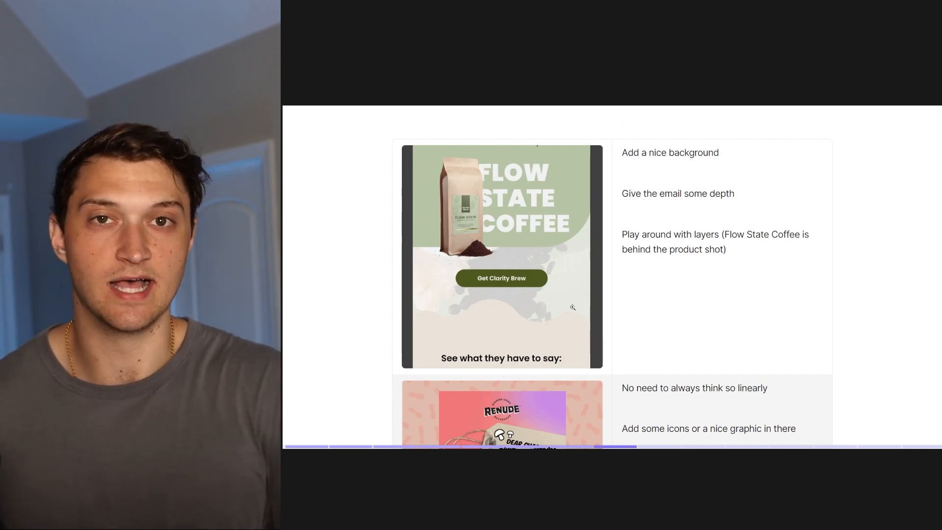
scroll(down, 3)
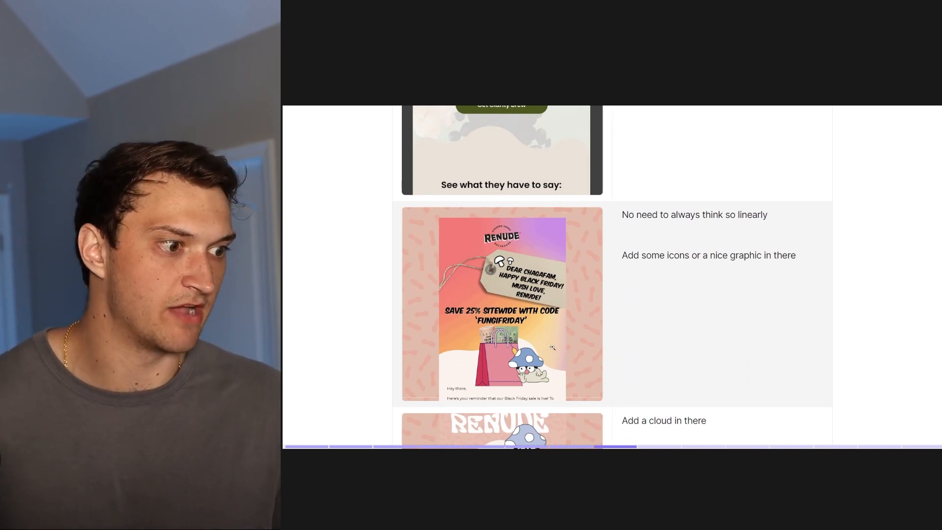
Enlarge and close the Renude Relaxation Day email, then the Ryze About Us email
click(502, 303)
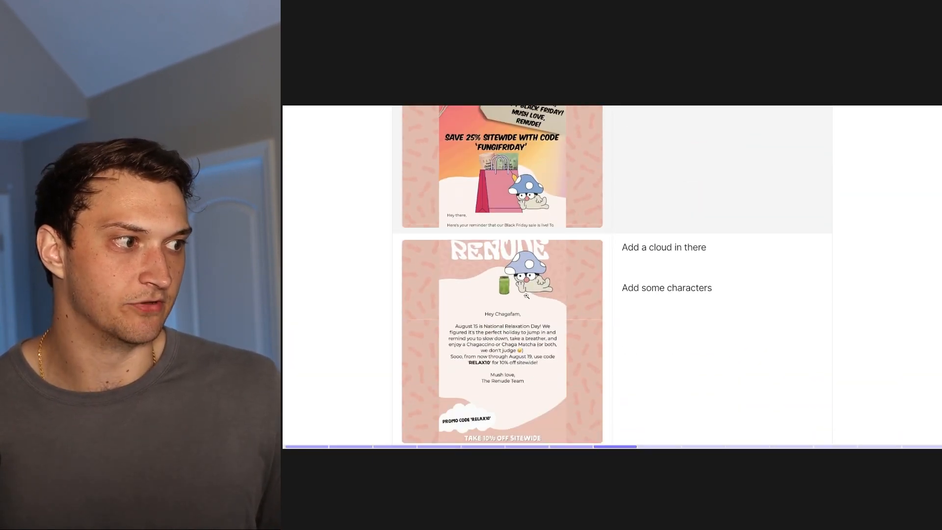
click(502, 340)
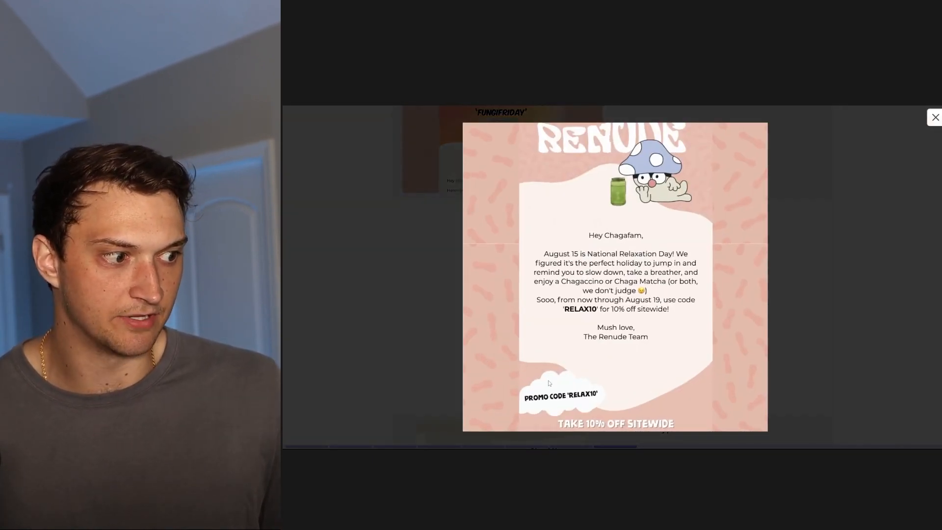
mouse_move(746, 195)
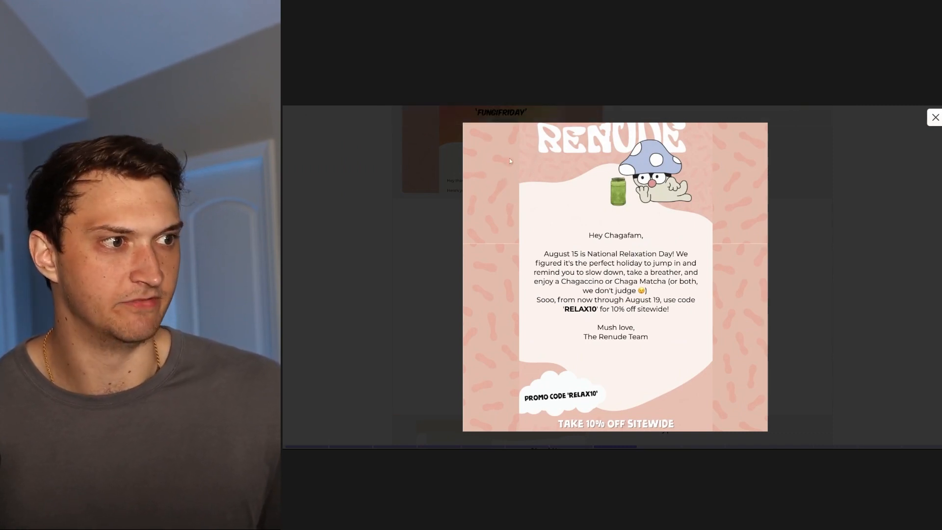
click(936, 116)
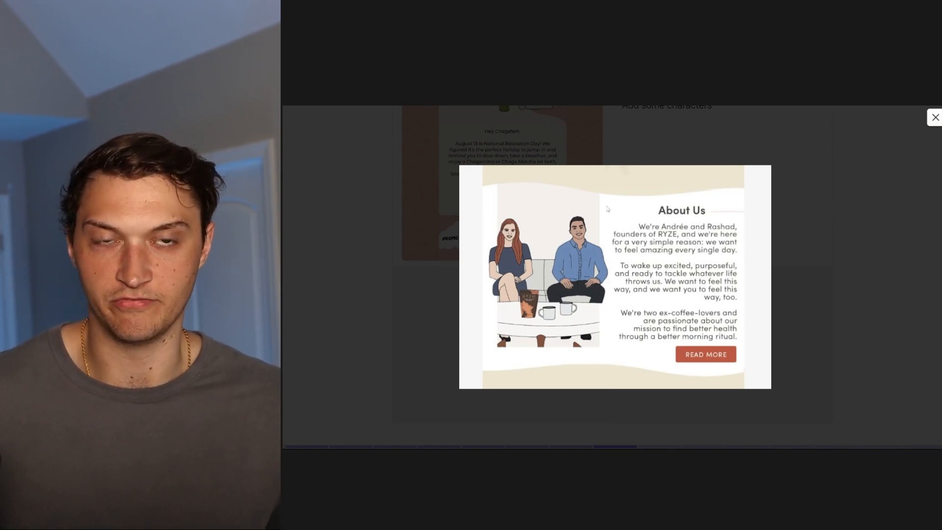
click(934, 117)
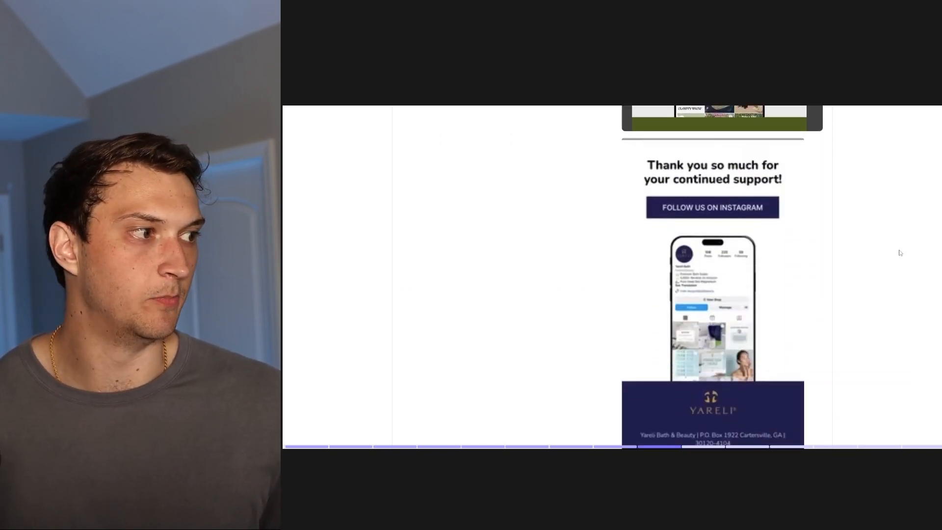
Scroll past the Gen Z TikTok shade email to the Evergreen Sections heading
scroll(down, 3)
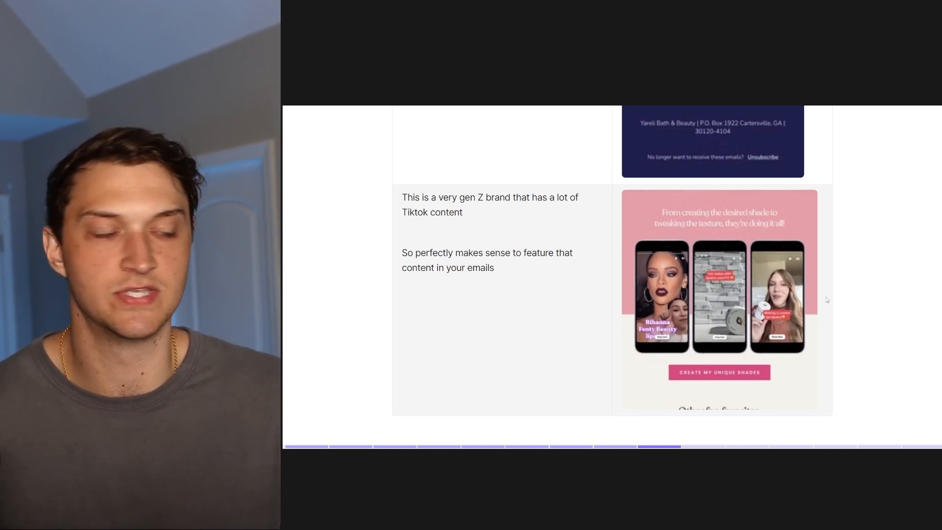
scroll(down, 3)
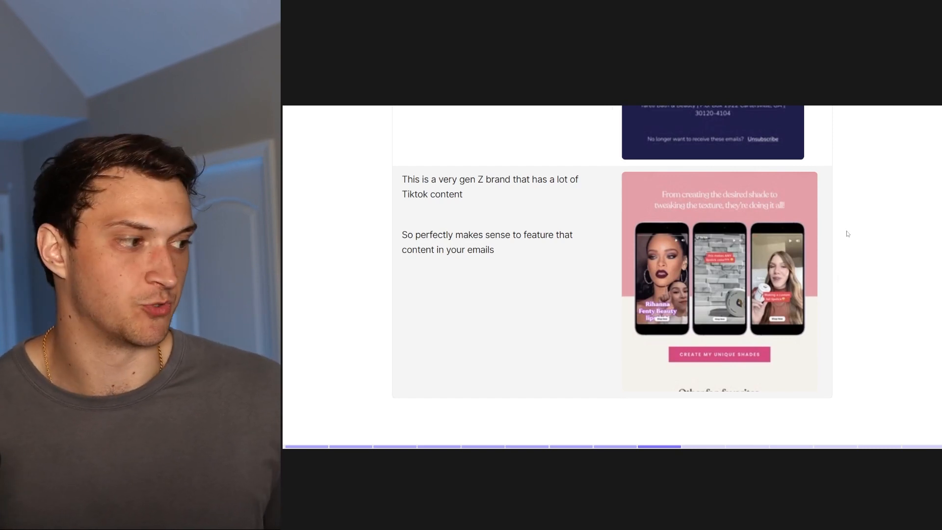
scroll(down, 3)
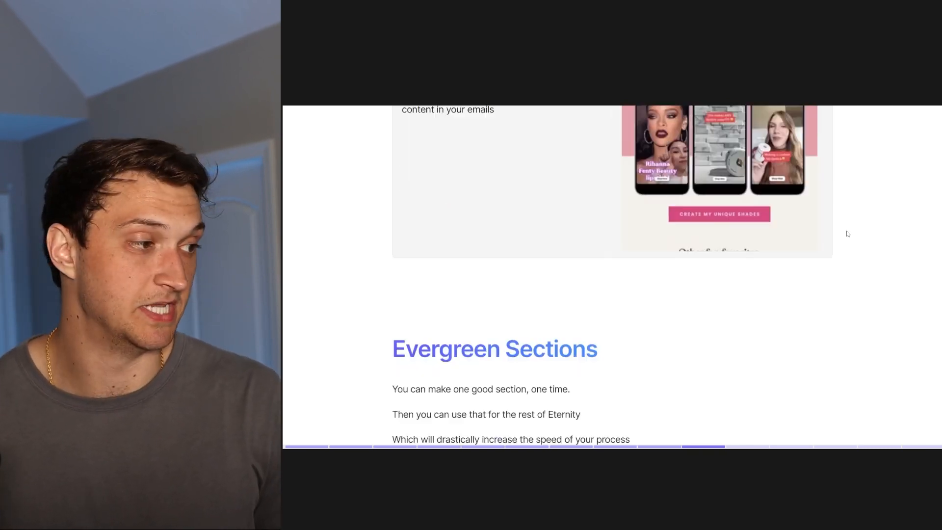
Review the Evergreen Sections benefits icons image enlarged and close it
scroll(down, 3)
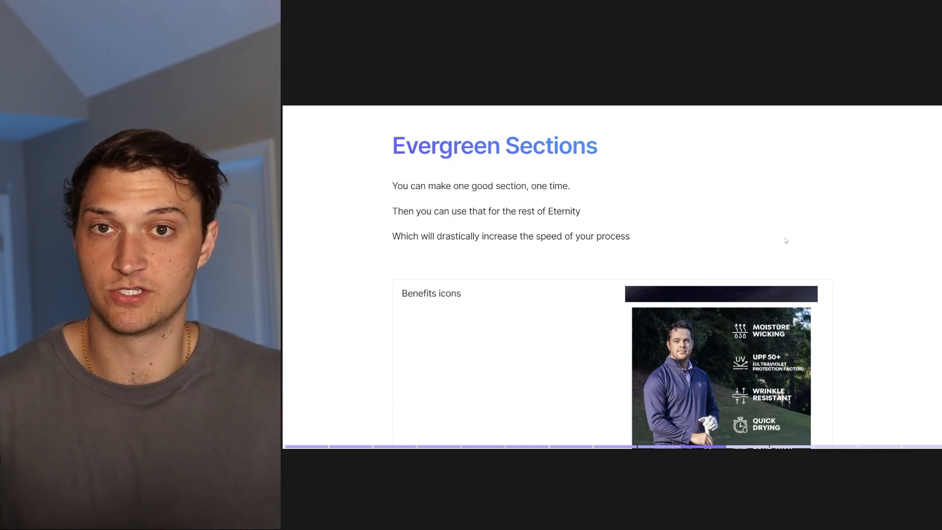
scroll(down, 3)
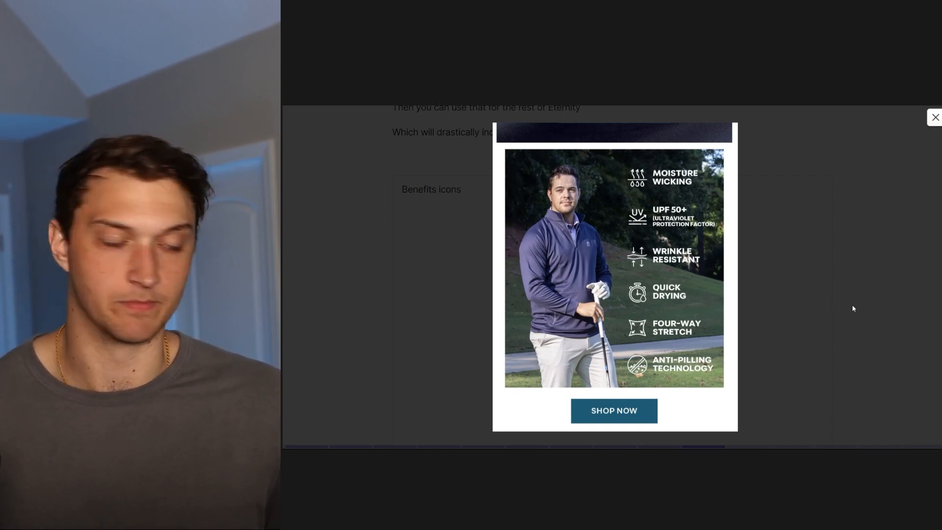
click(936, 117)
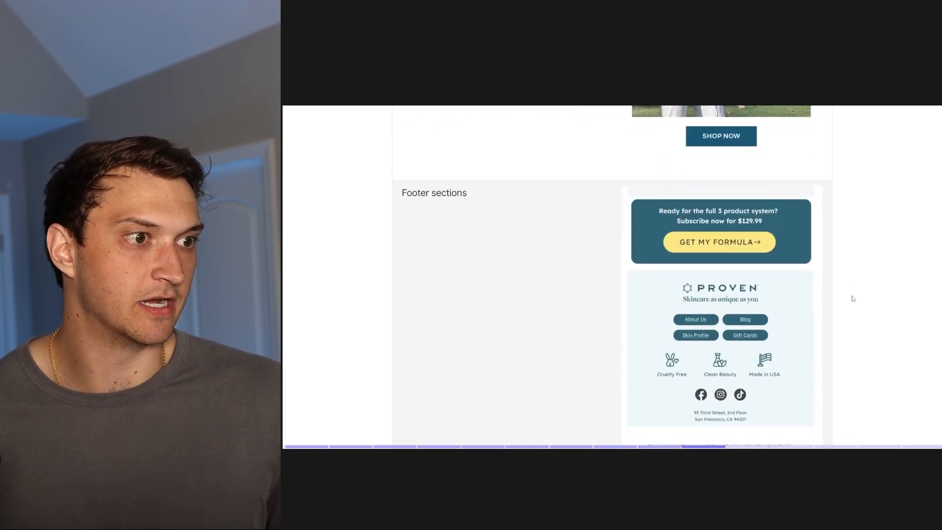
Scroll through the footer section examples down to the Simplicity is key slide
scroll(down, 3)
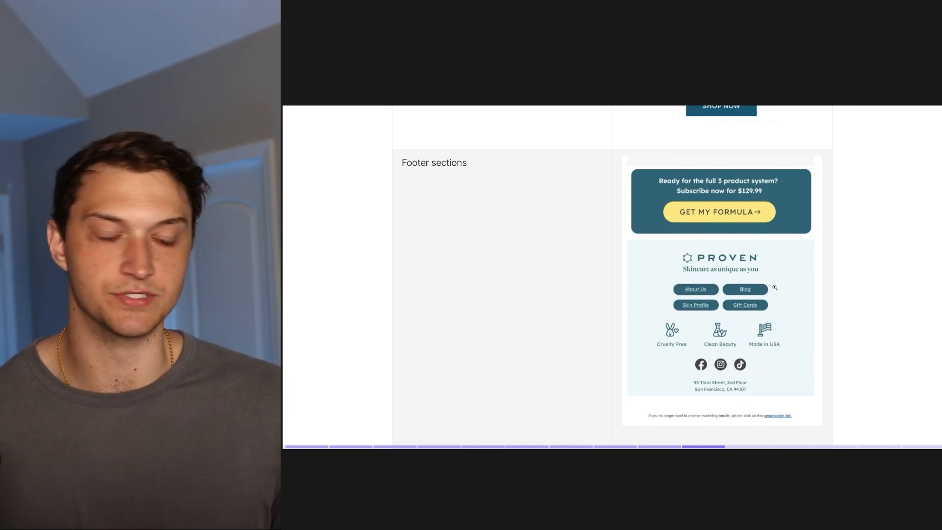
scroll(down, 3)
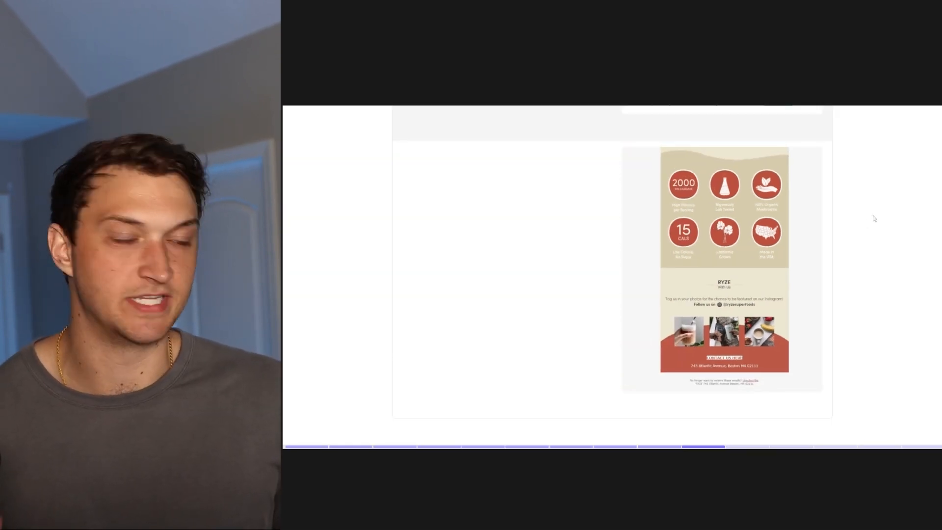
scroll(down, 3)
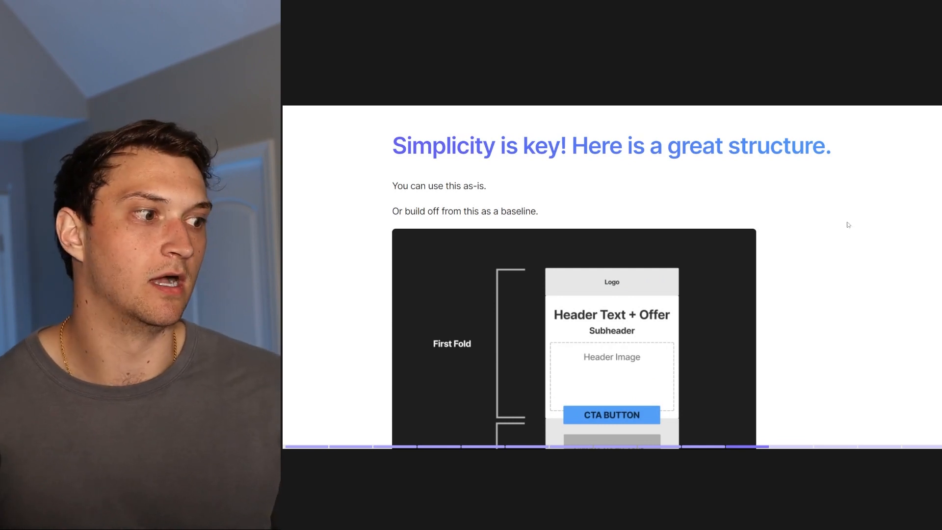
Examine the first fold, body and footer structure diagram and continue toward Use GIFs!
scroll(down, 3)
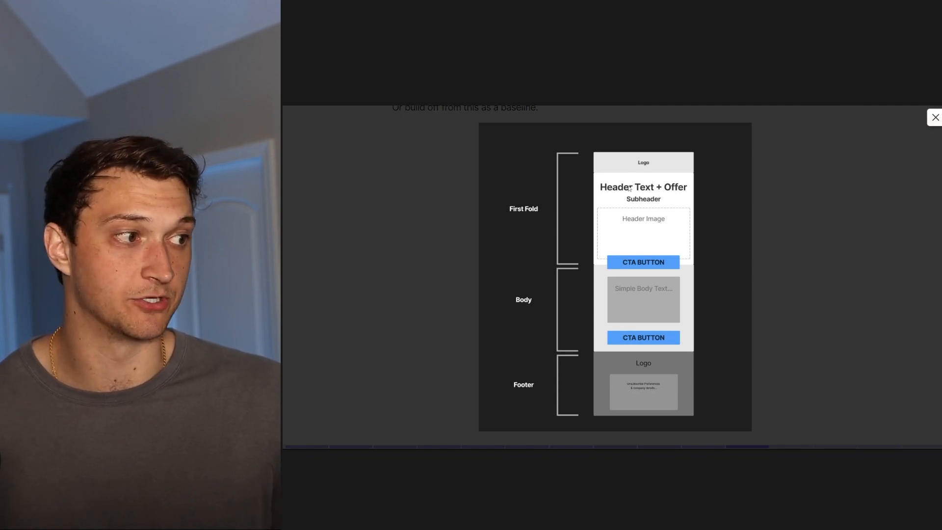
mouse_move(661, 234)
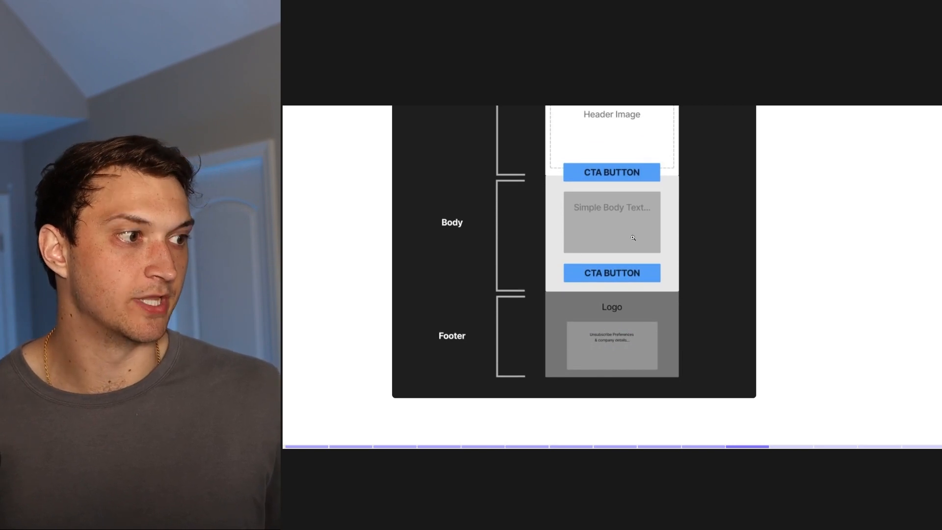
mouse_move(624, 235)
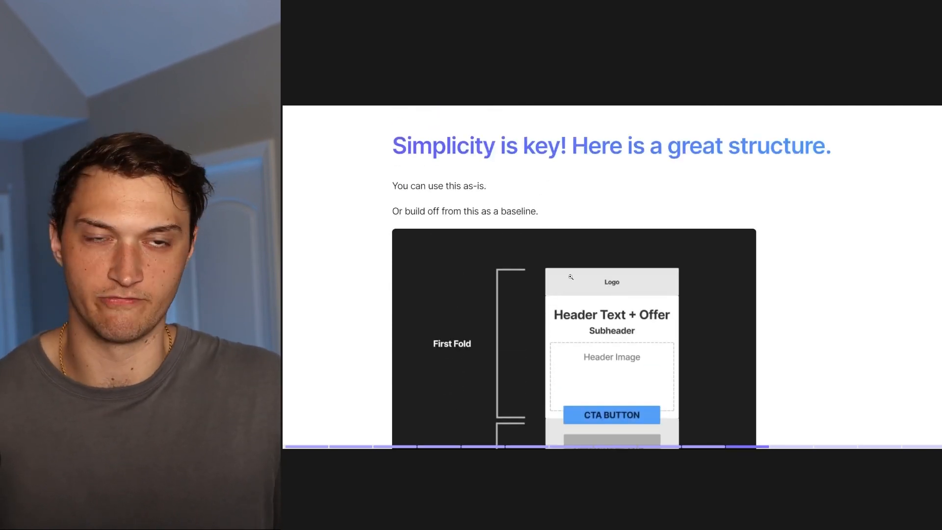
scroll(down, 3)
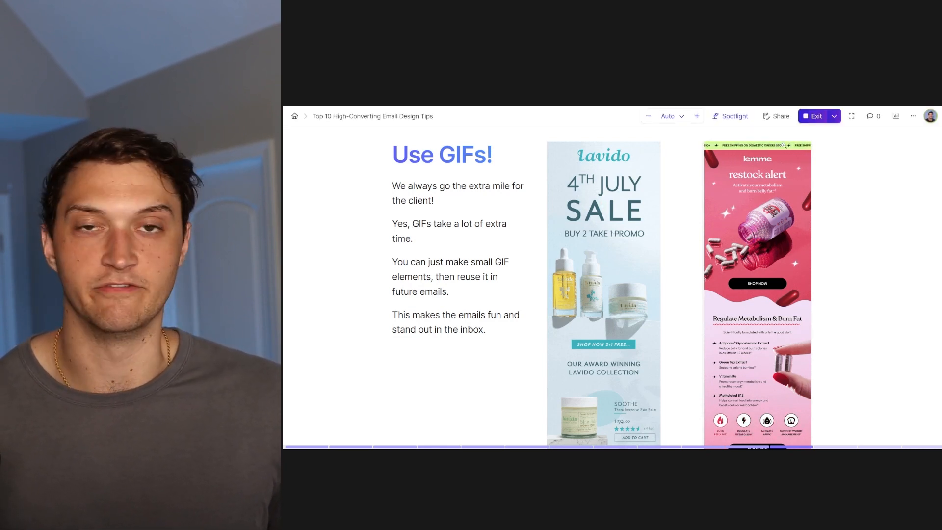
Scroll to the Use GIFs! card with the Lavido and lemme animated emails
scroll(down, 3)
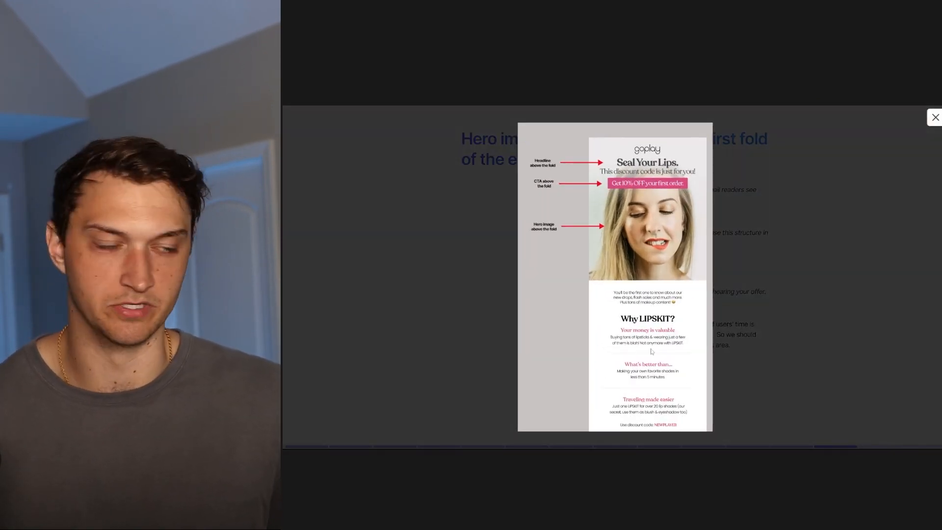
Close the enlarged goplay Seal Your Lips hero-image email example
click(936, 116)
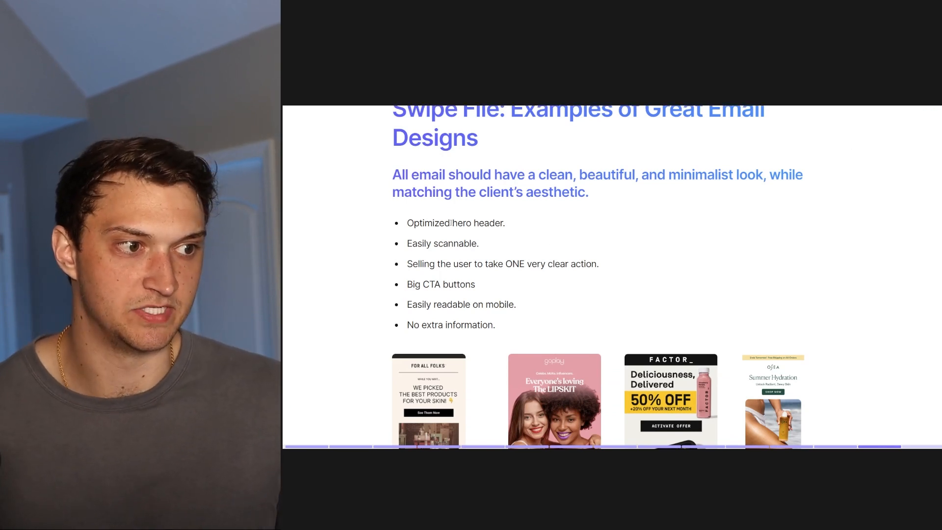
Browse the Swipe File grid of example email designs down to the closing guidelines note
scroll(down, 3)
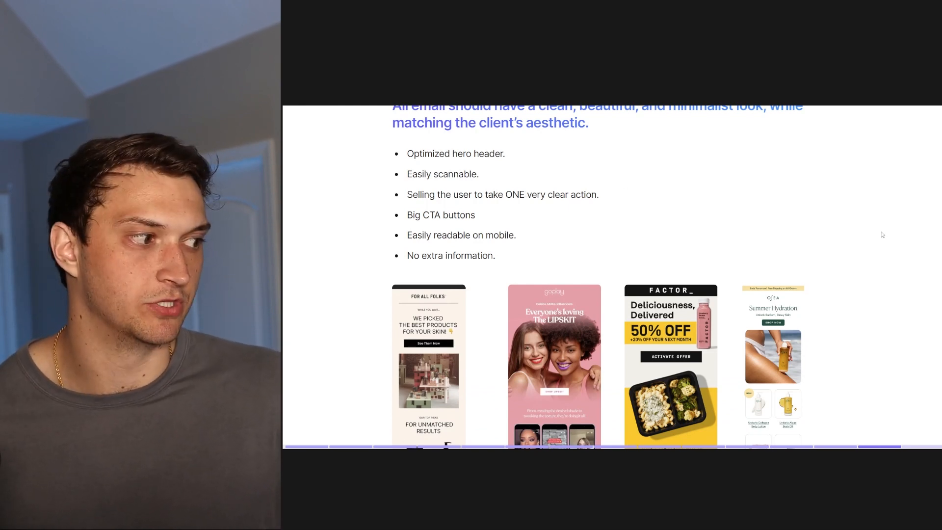
scroll(down, 3)
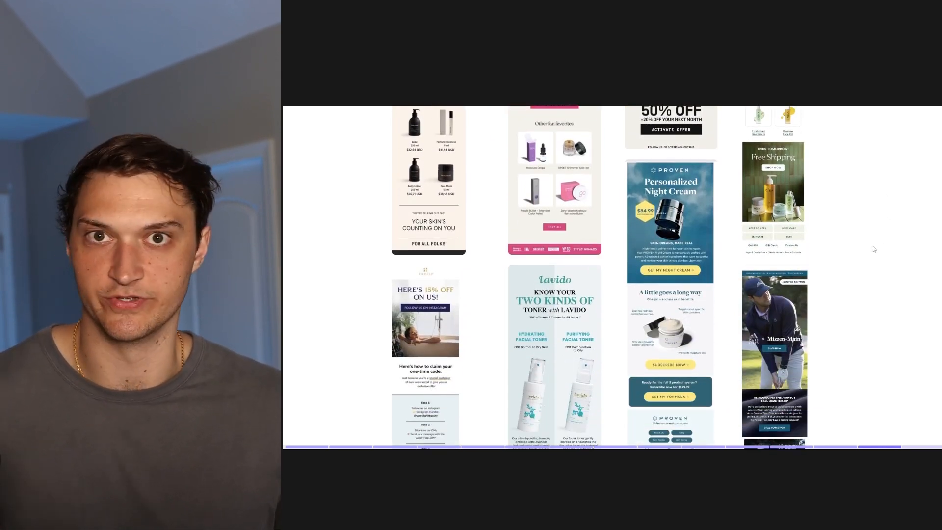
scroll(down, 3)
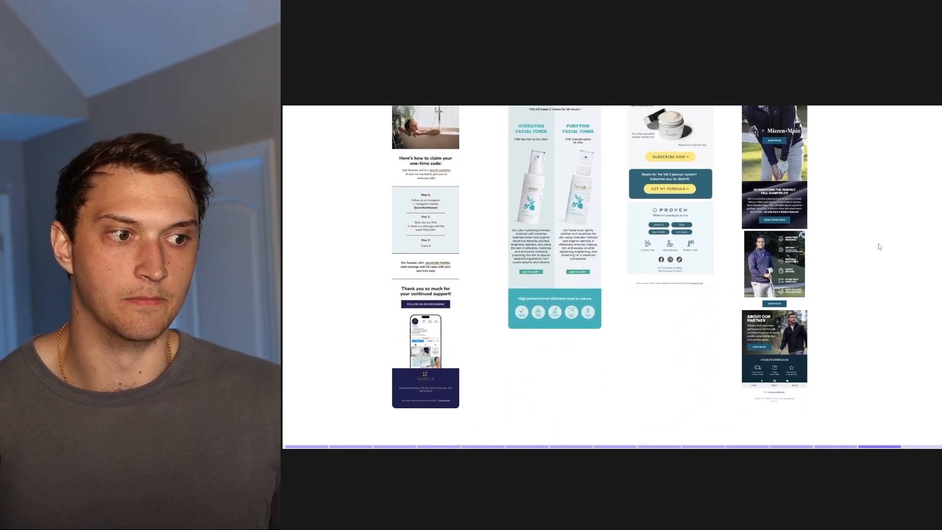
scroll(down, 3)
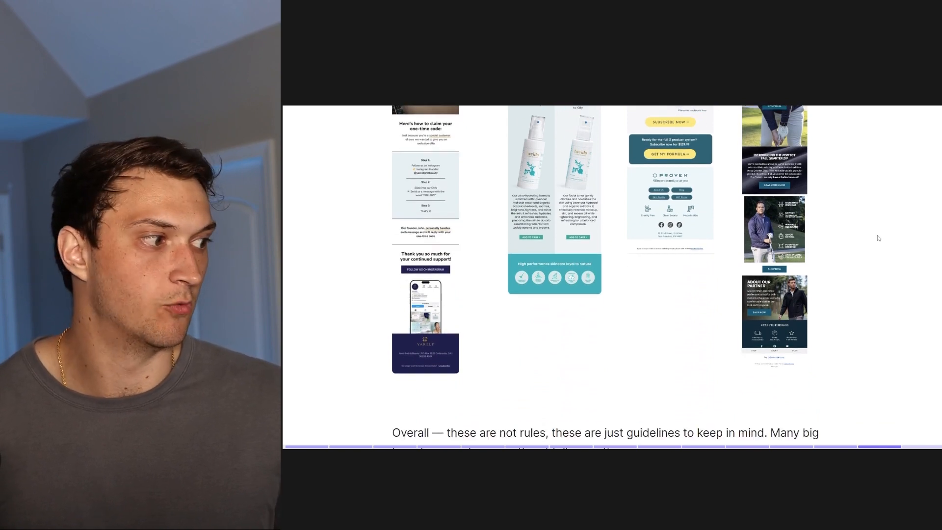
scroll(down, 3)
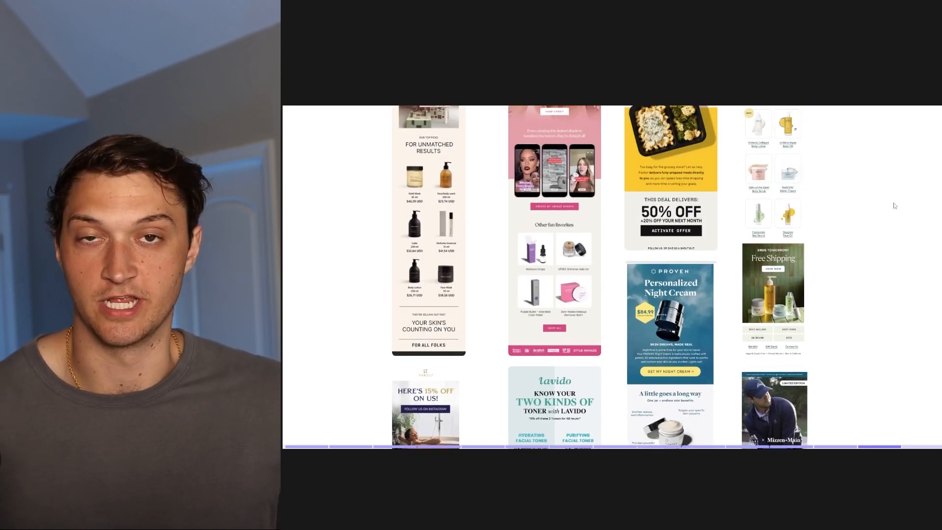
scroll(down, 3)
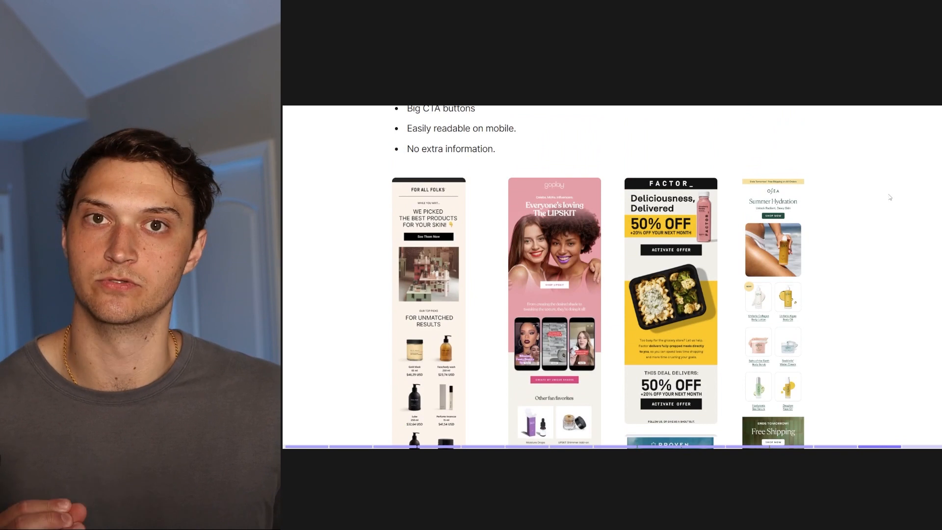
scroll(down, 3)
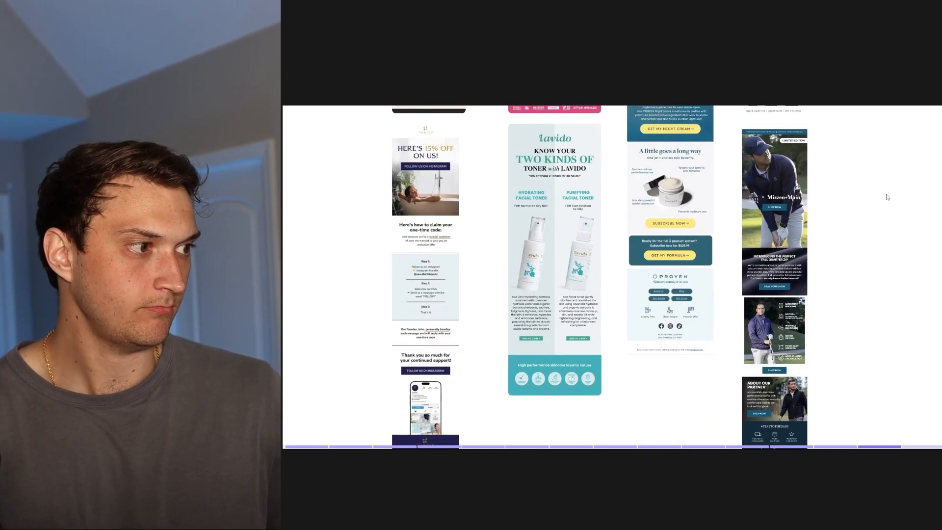